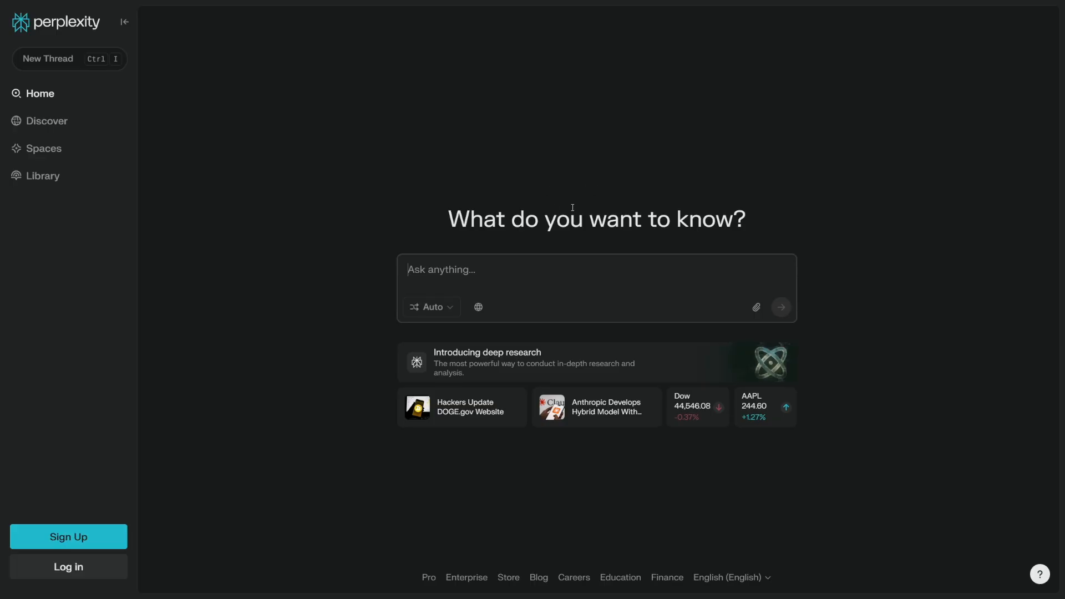
mouse_move(618, 192)
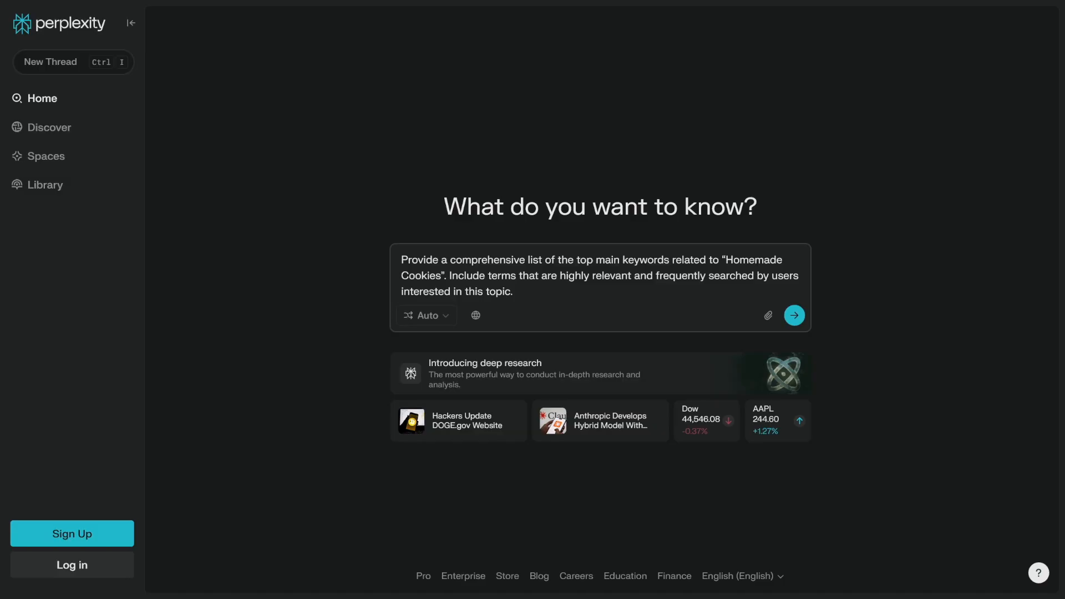
Send the Homemade Cookies keyword question and review the main and long-tail keyword lists.
click(794, 315)
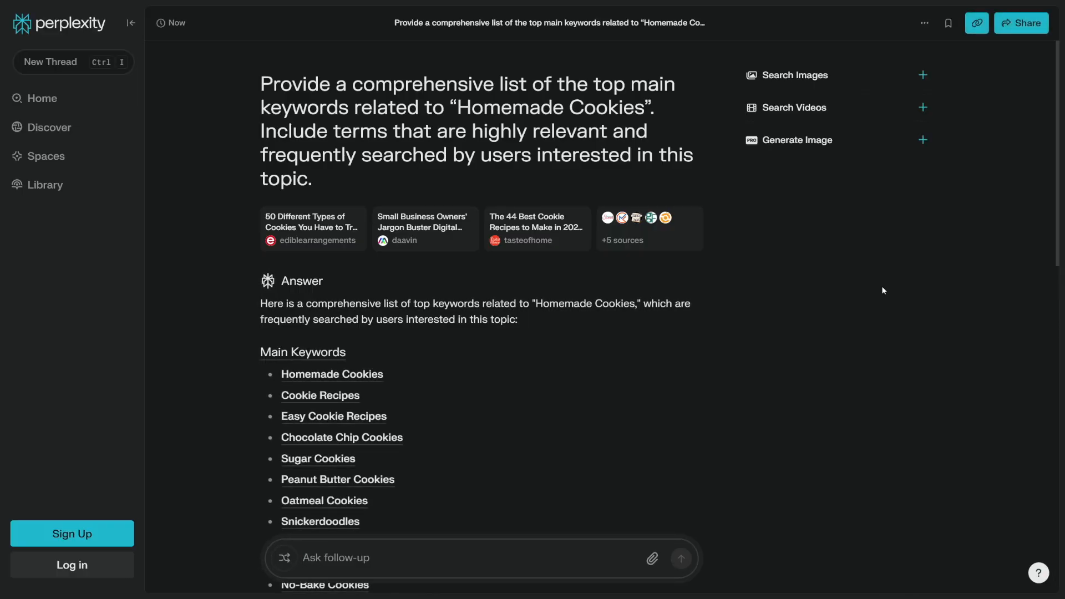
scroll(down, 3)
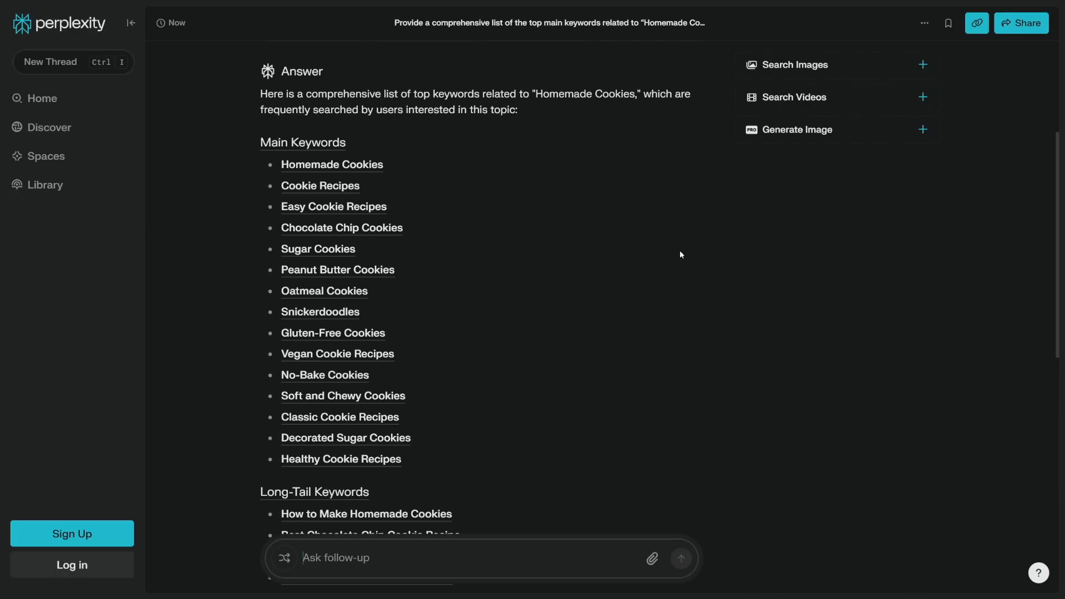
scroll(up, 3)
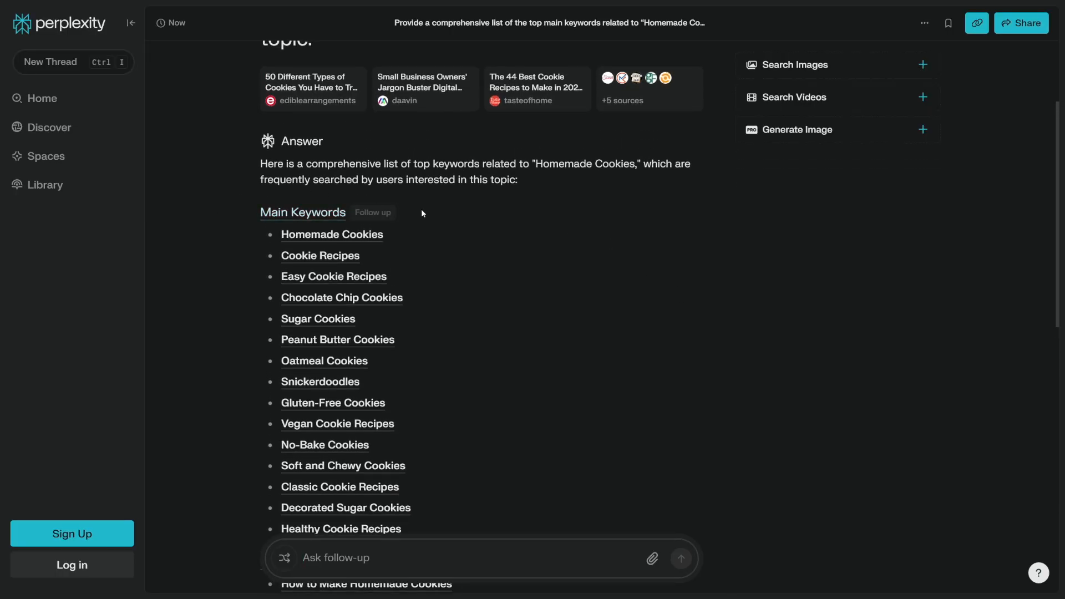
mouse_move(436, 263)
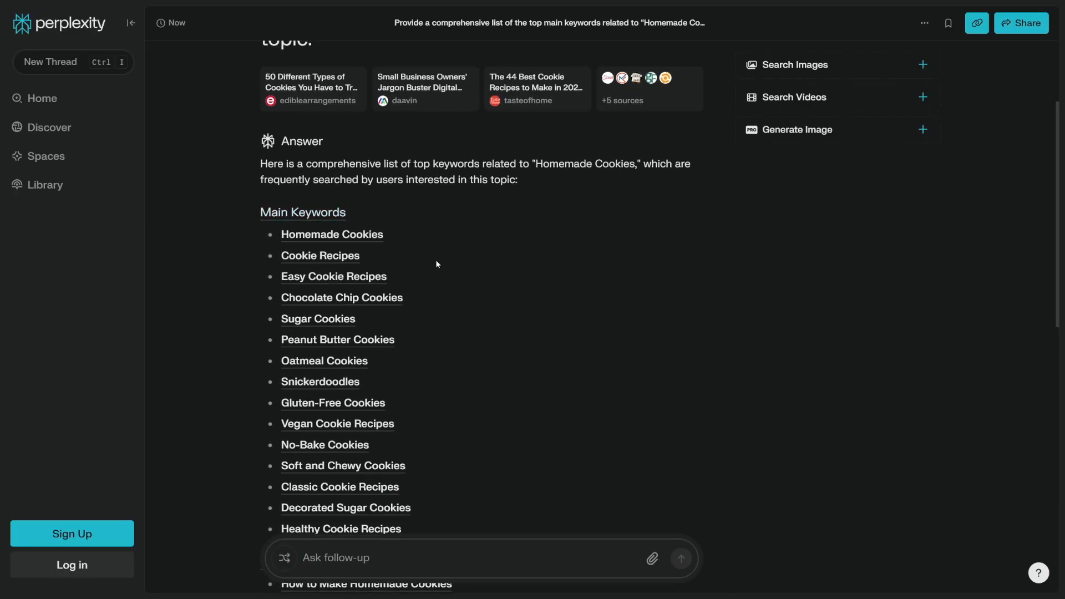
mouse_move(428, 273)
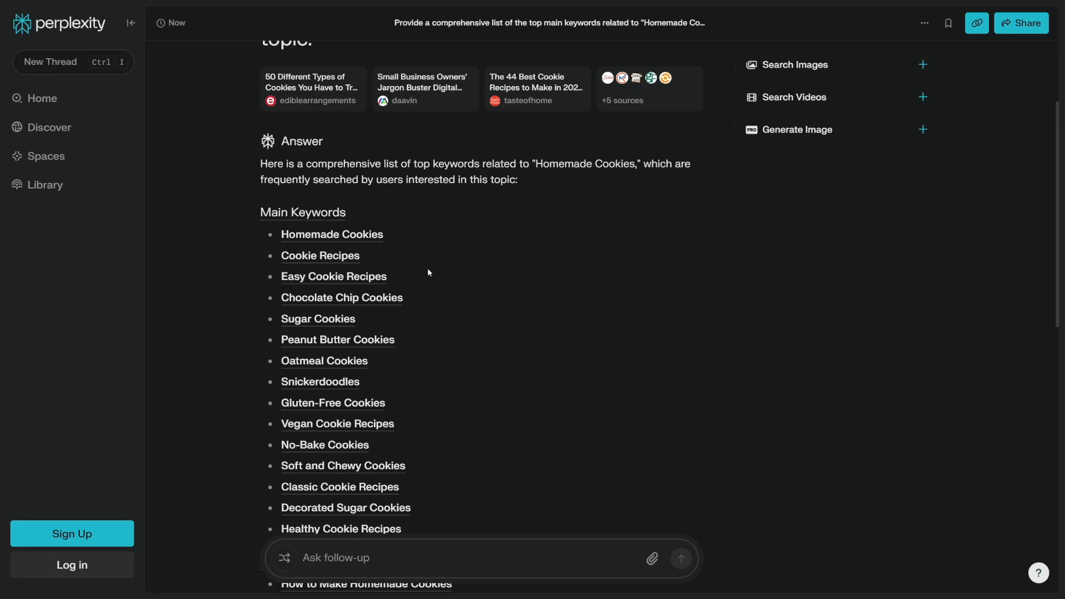
scroll(down, 3)
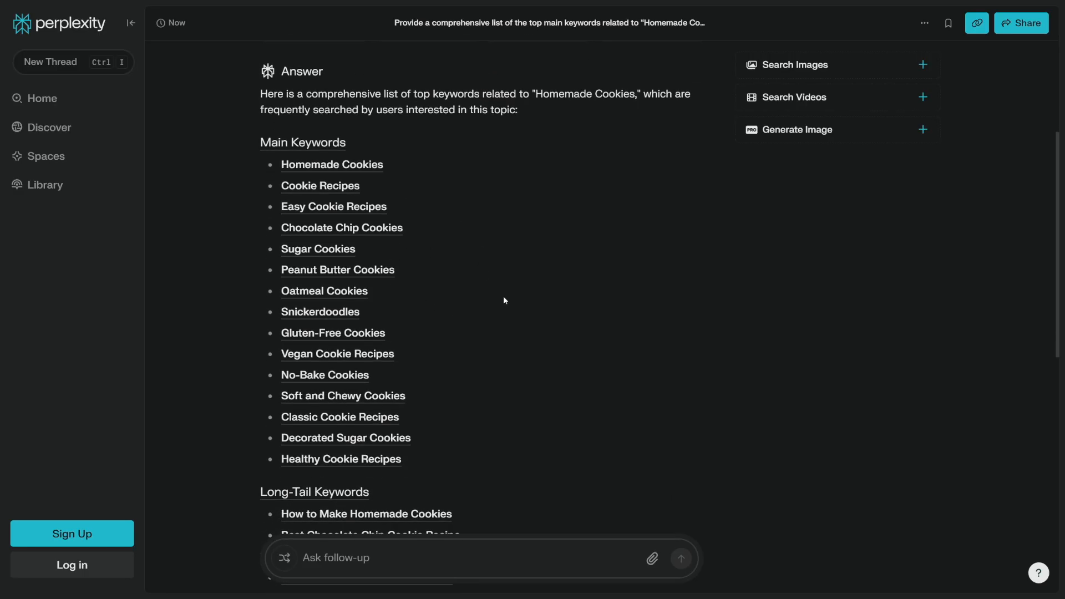
scroll(down, 3)
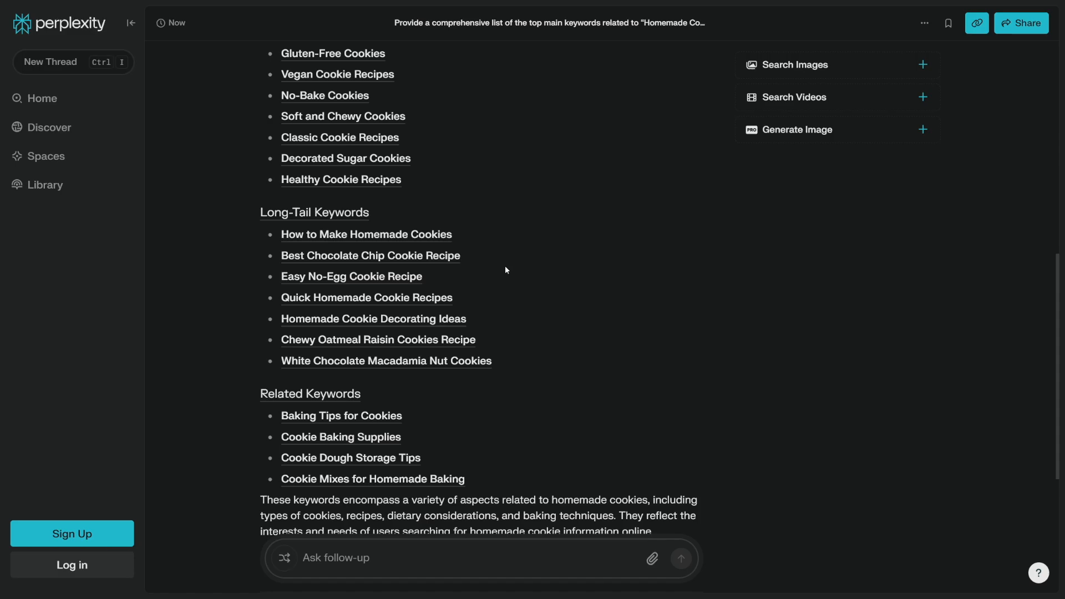
Review the related keyword groups, closing summary and suggested follow-up questions.
scroll(down, 3)
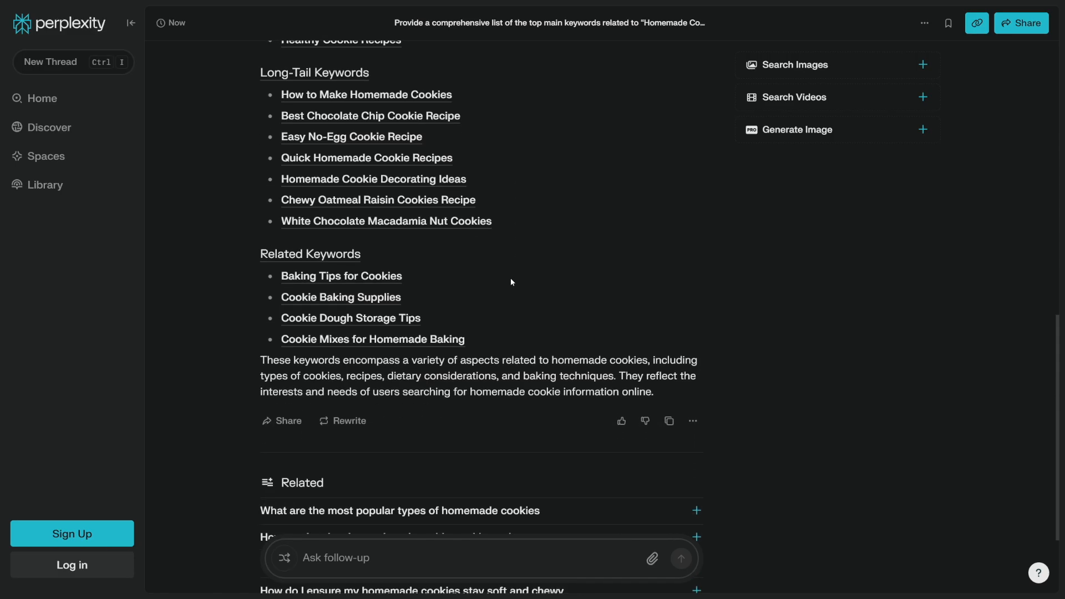
mouse_move(475, 290)
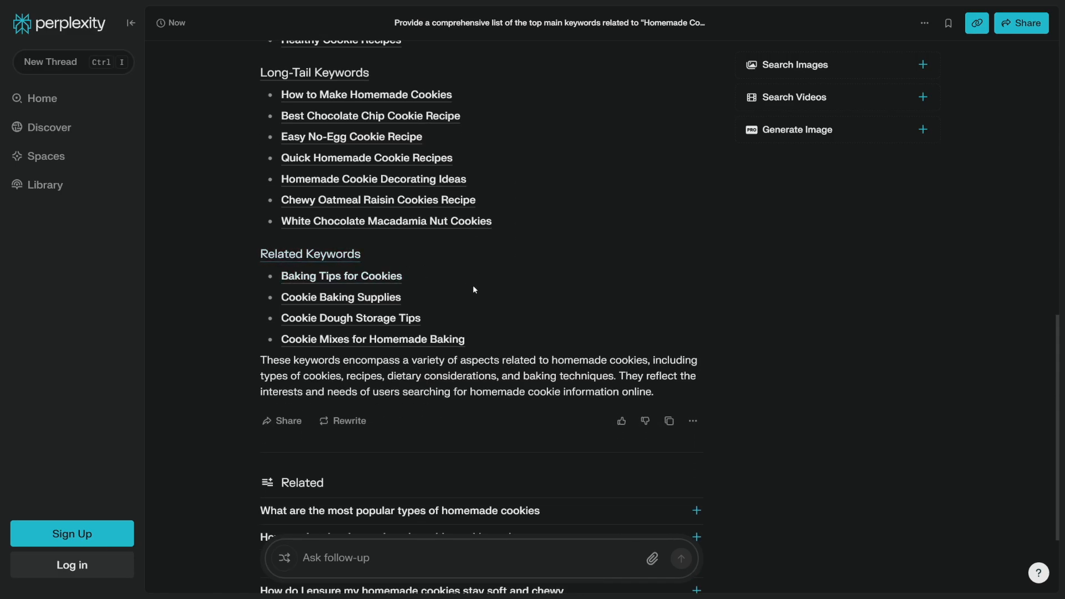
scroll(up, 3)
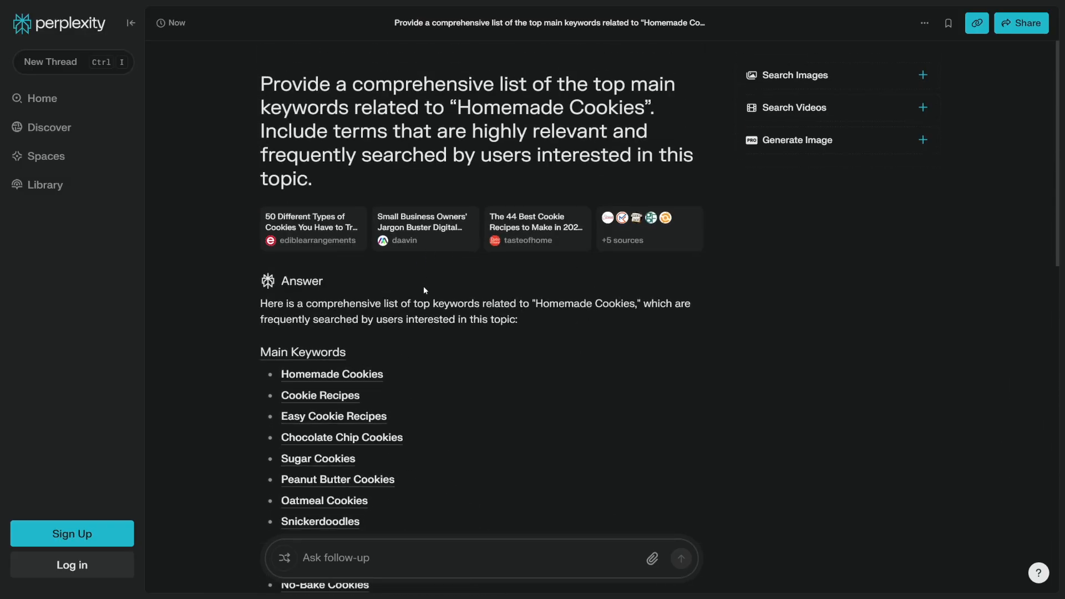
scroll(down, 3)
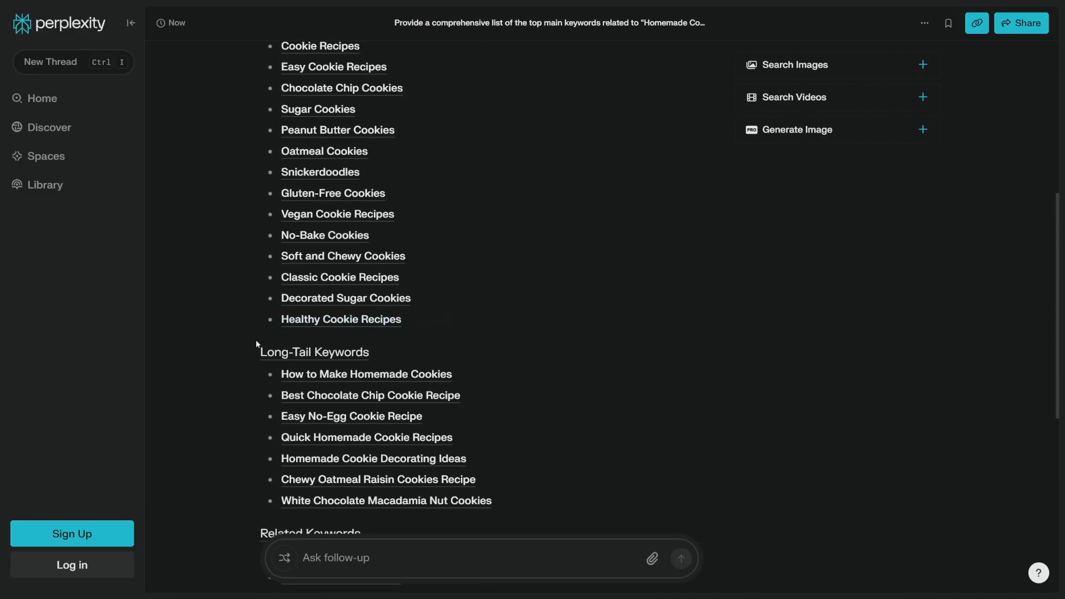
scroll(down, 3)
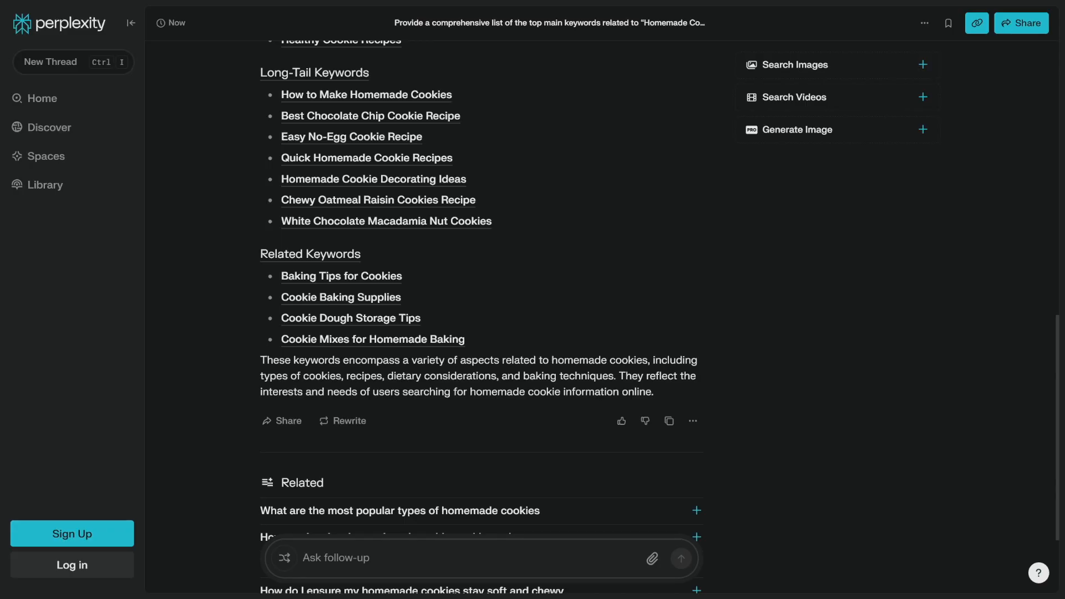
scroll(down, 3)
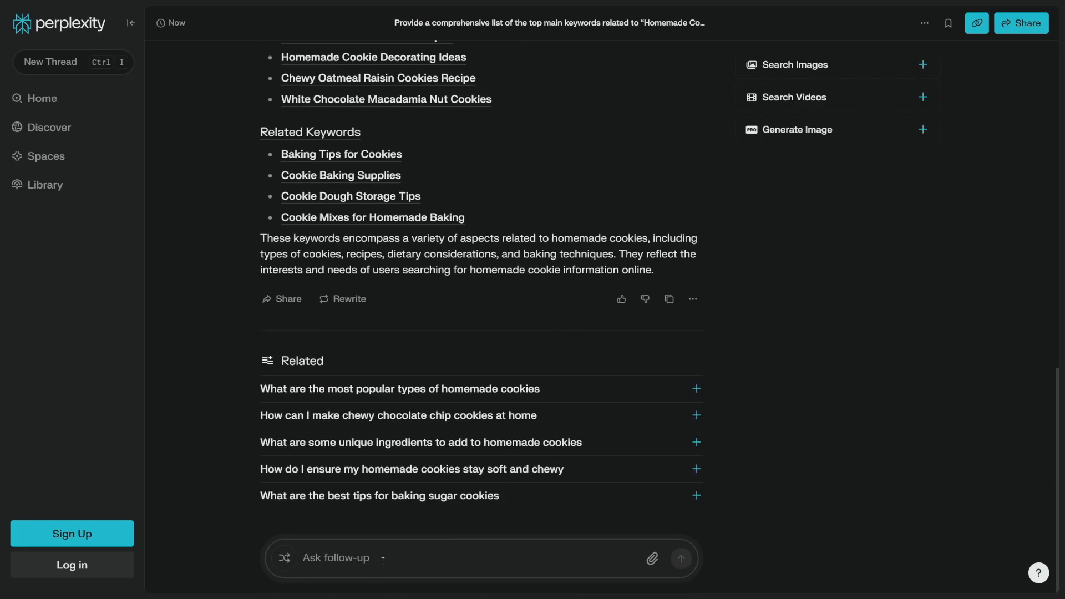
Ask for detailed long-tail keywords tied to the first keyword and continue sign-up with Google.
text(Now list detailed long-tail keywords related to the first keyword. These should be specific phrases that users might search for when looking for information on this topic.)
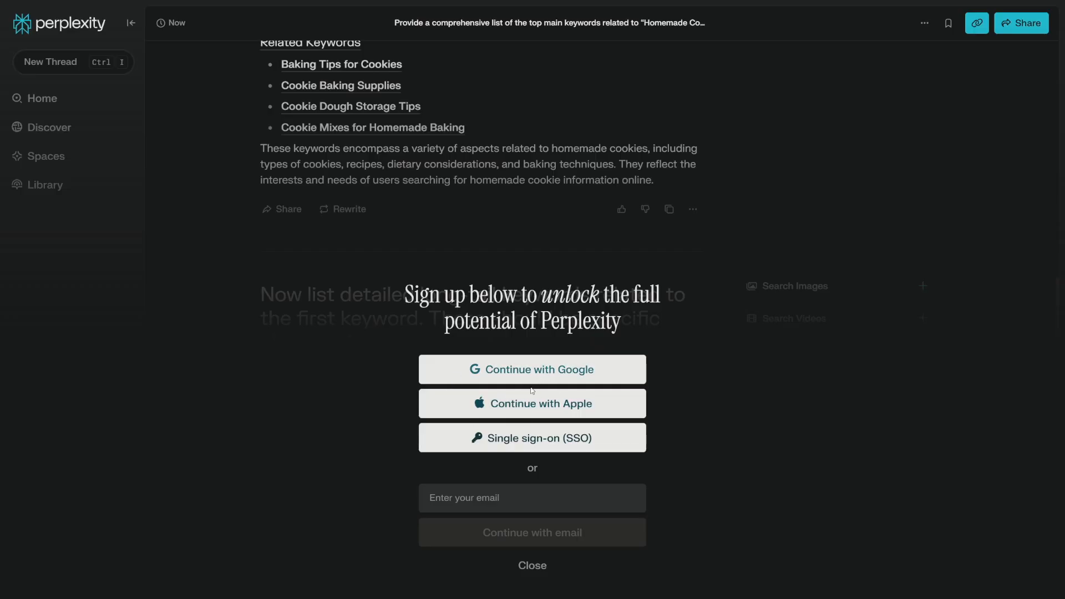
click(533, 564)
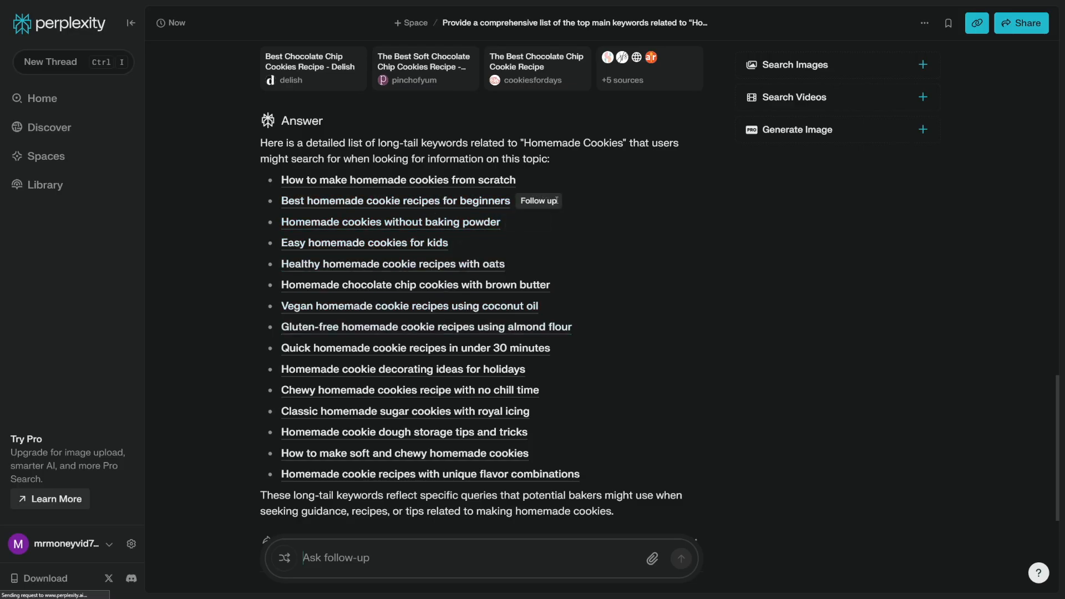
mouse_move(603, 320)
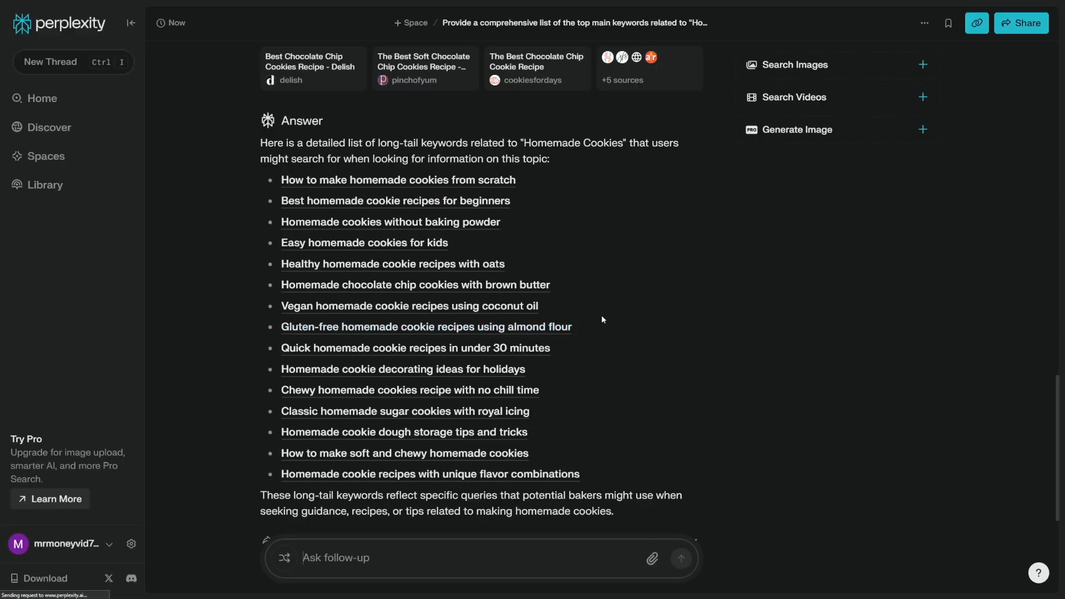
Review the sixteen long-tail homemade cookie phrases in the answer.
scroll(down, 3)
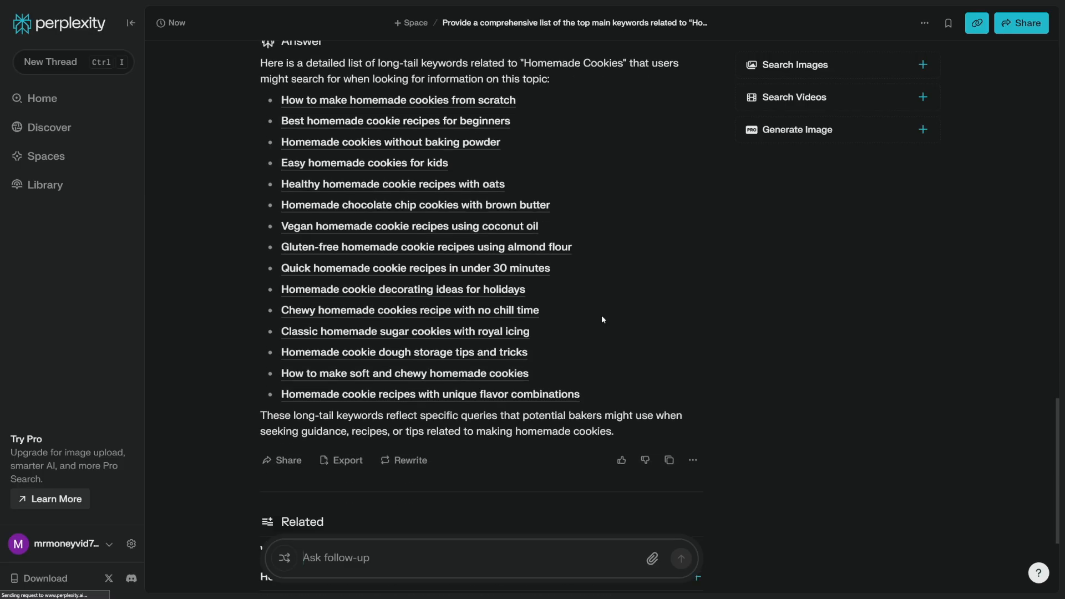
scroll(down, 3)
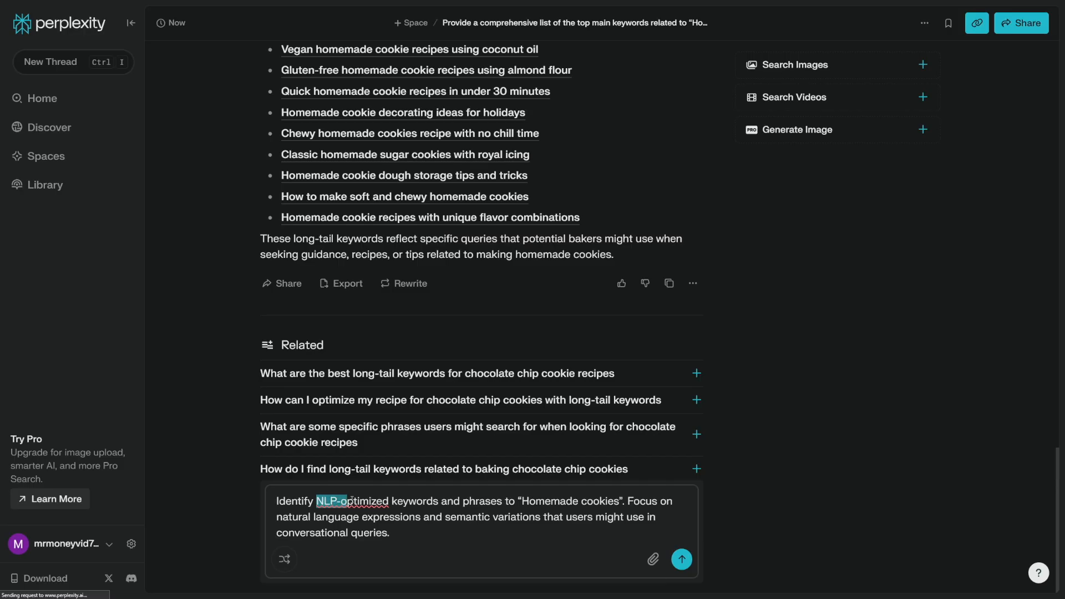
Highlight the NLP-optimized prompt's key parts and submit it for Homemade cookies.
double_click(350, 501)
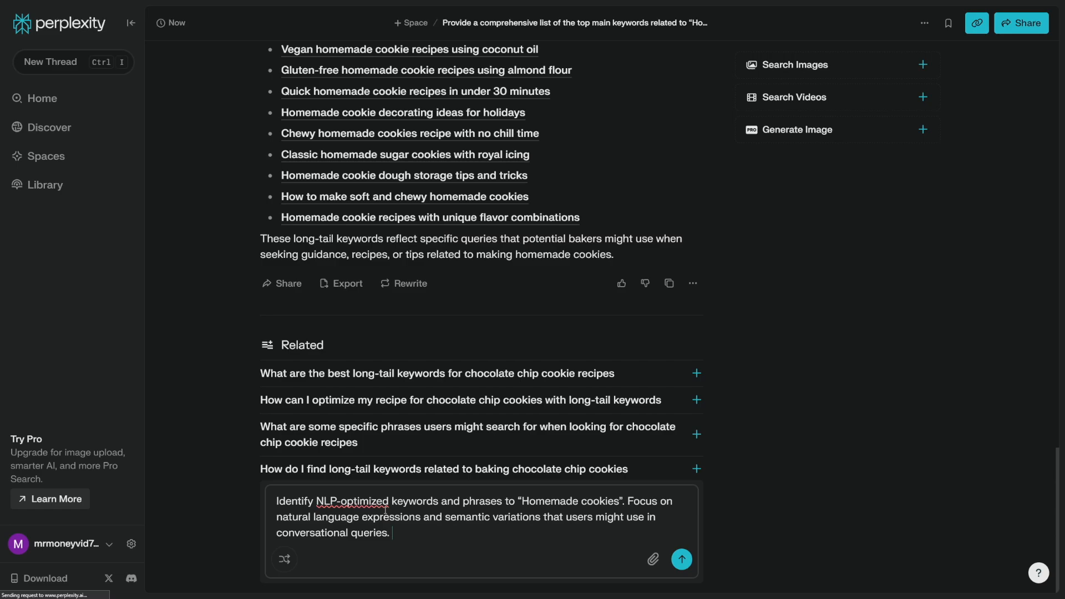
drag(449, 517, 392, 533)
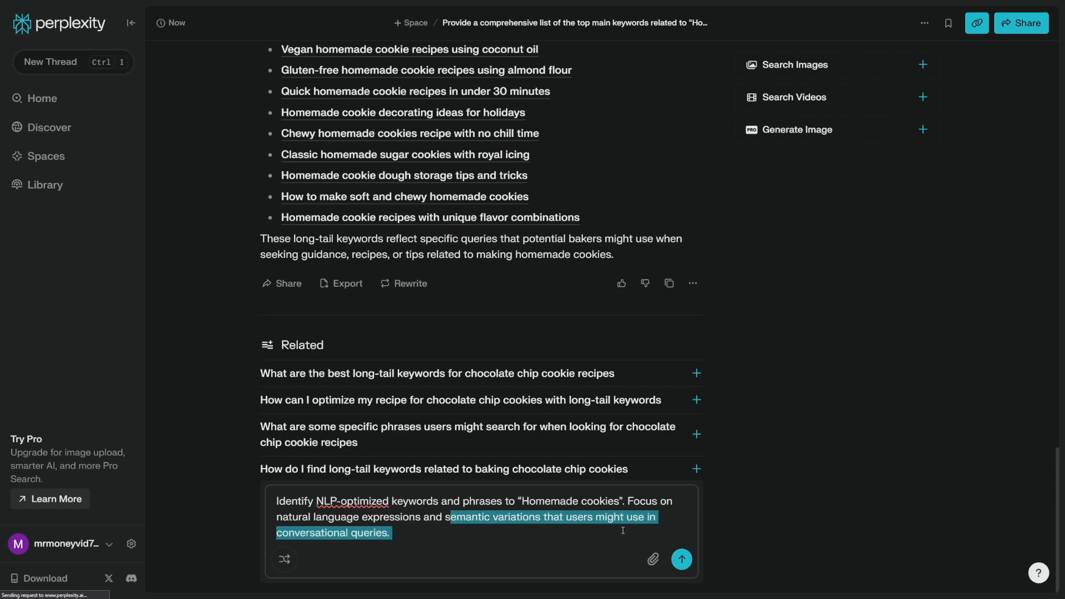
click(621, 530)
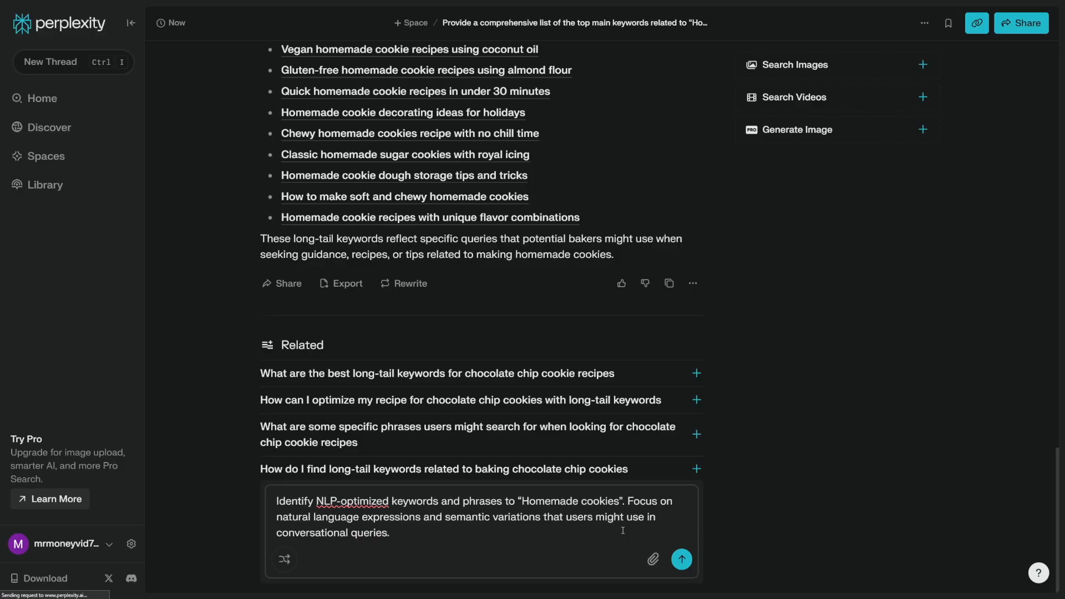
click(680, 559)
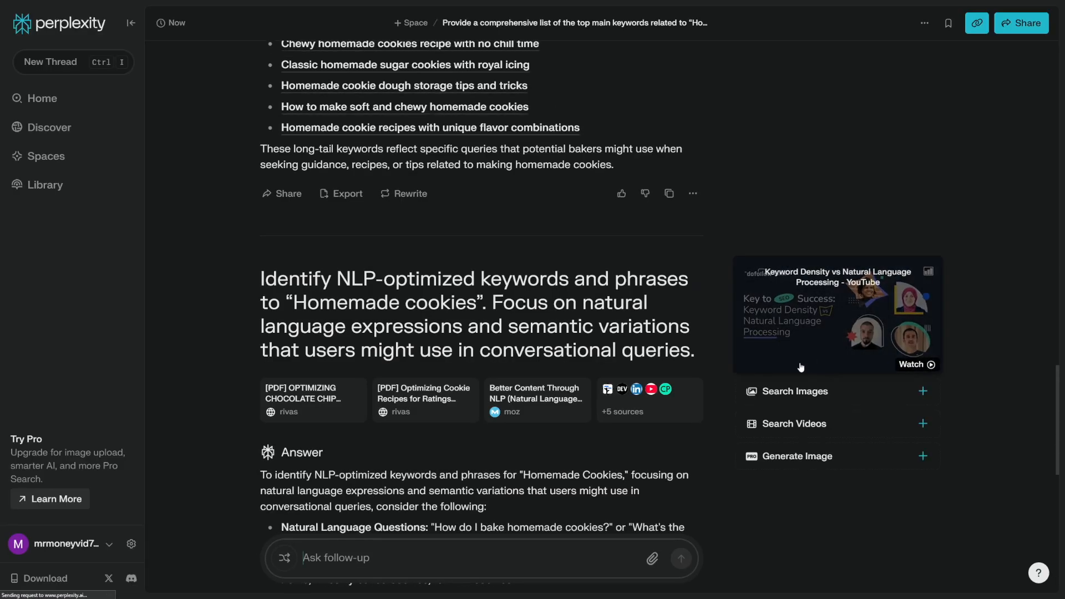
Review the NLP phrase answer and ready the frequently-asked-questions prompt.
scroll(down, 3)
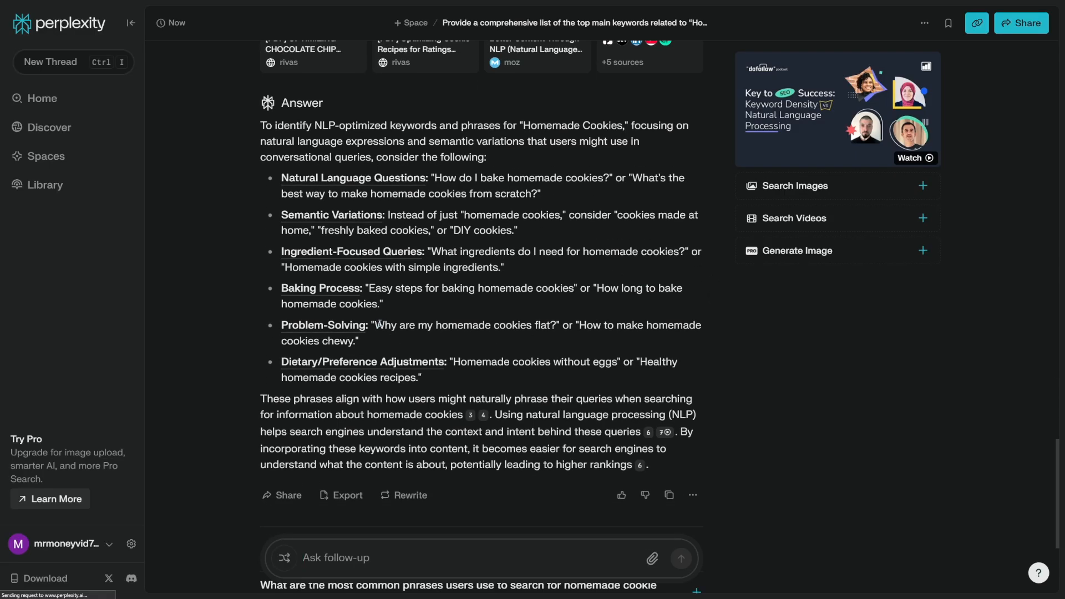
drag(374, 325, 431, 325)
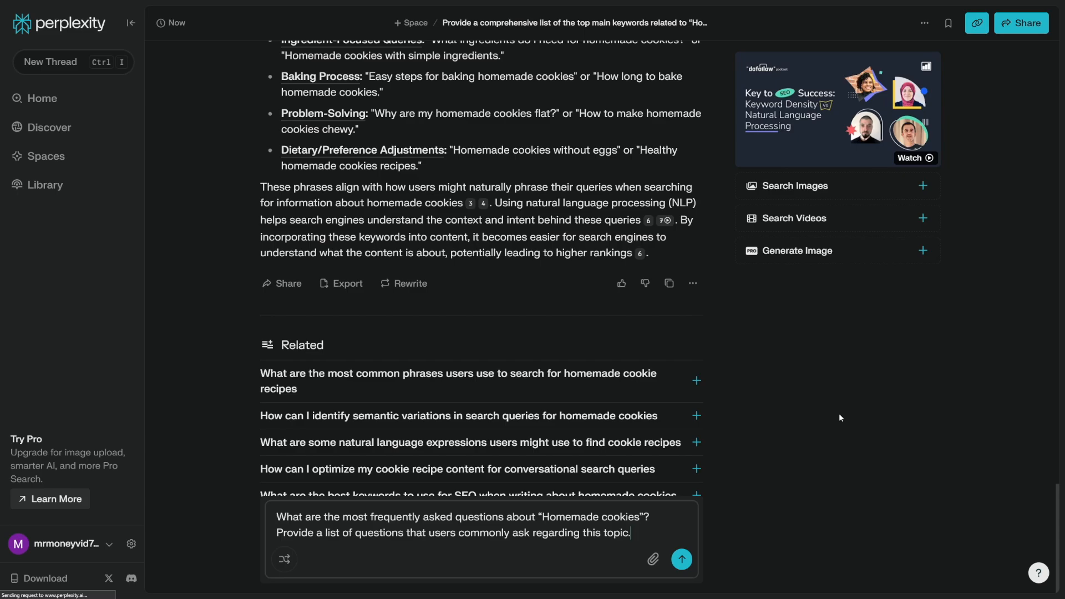
Highlight and submit the FAQ question, then review the troubleshooting and ingredient questions.
double_click(288, 517)
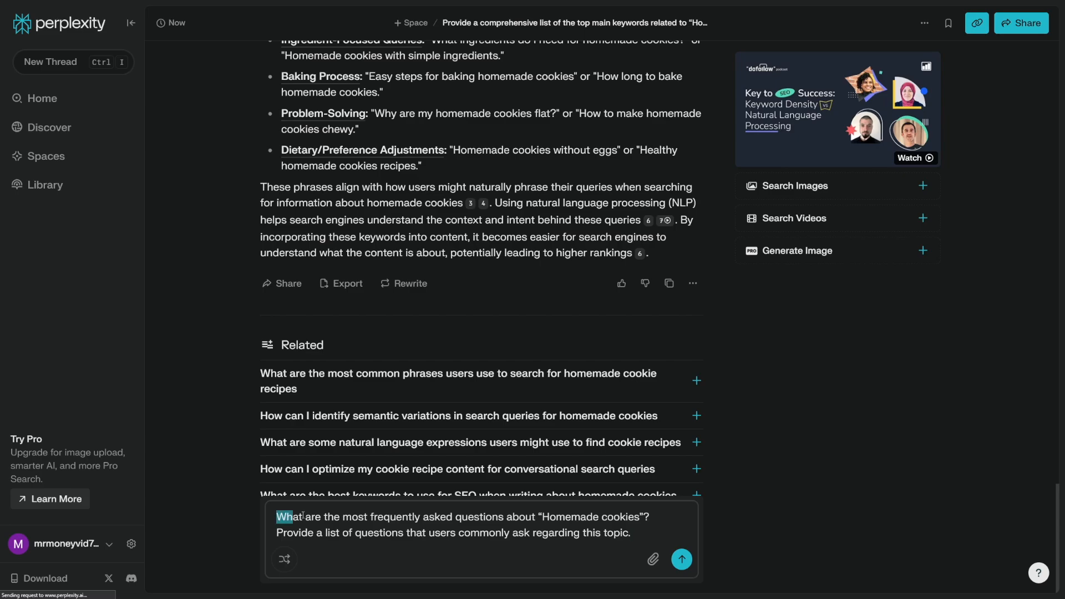
drag(276, 517, 493, 517)
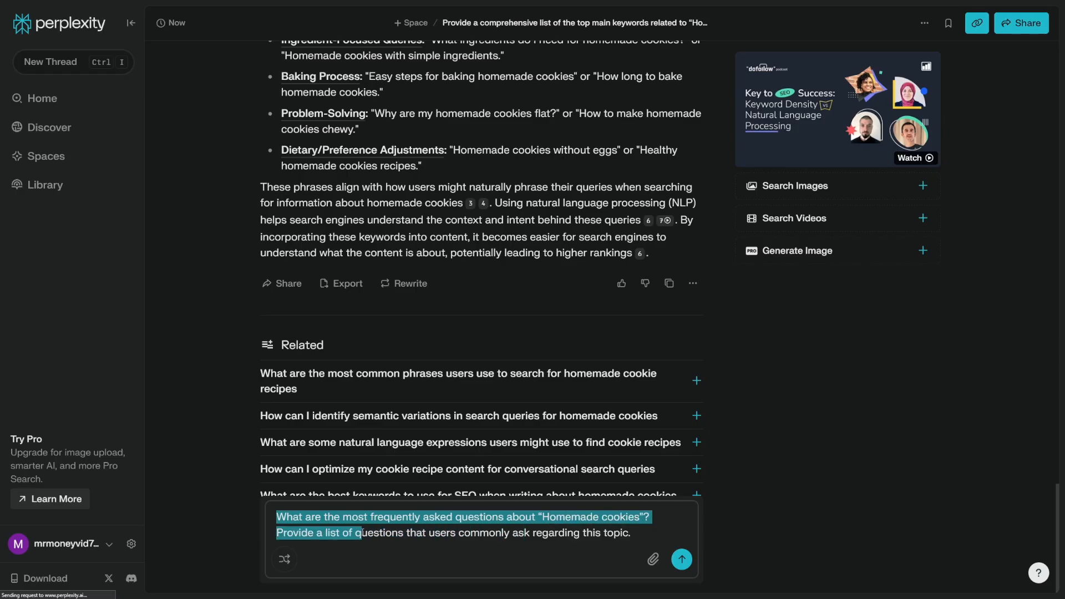
drag(363, 532, 514, 532)
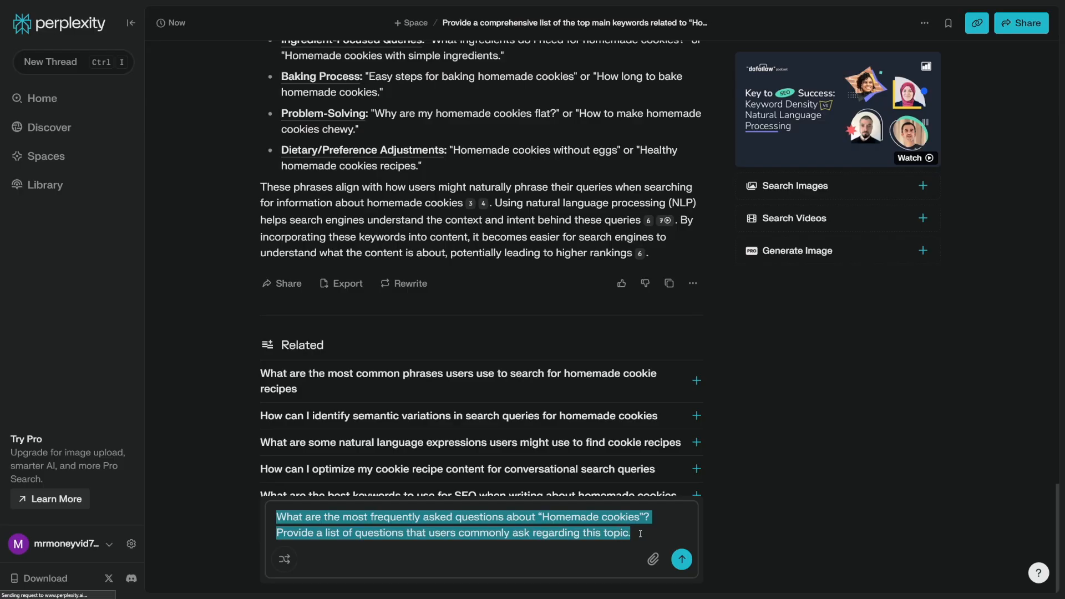
click(681, 559)
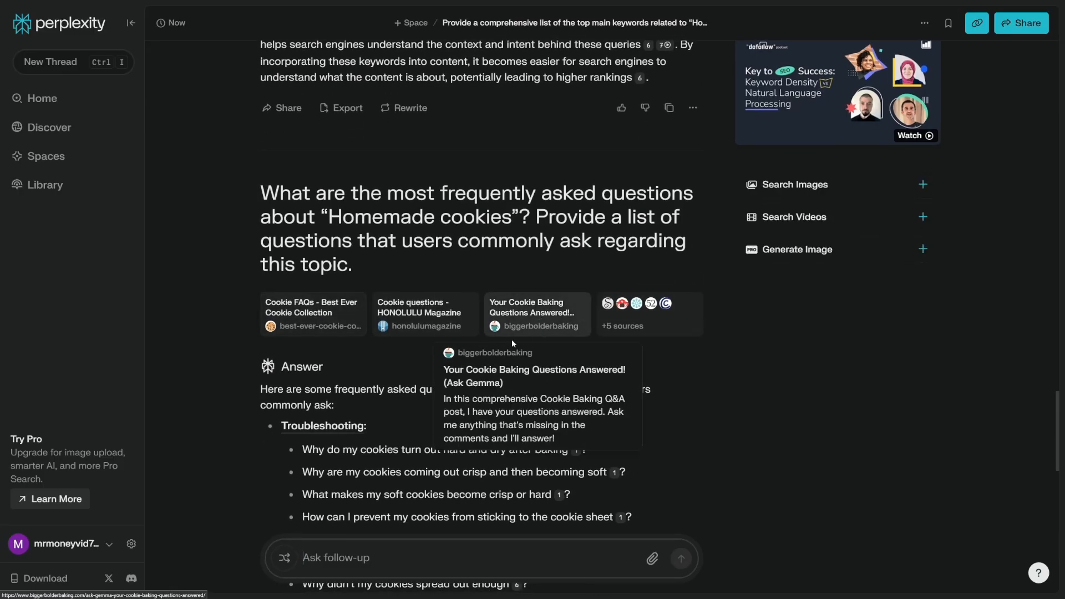
mouse_move(664, 355)
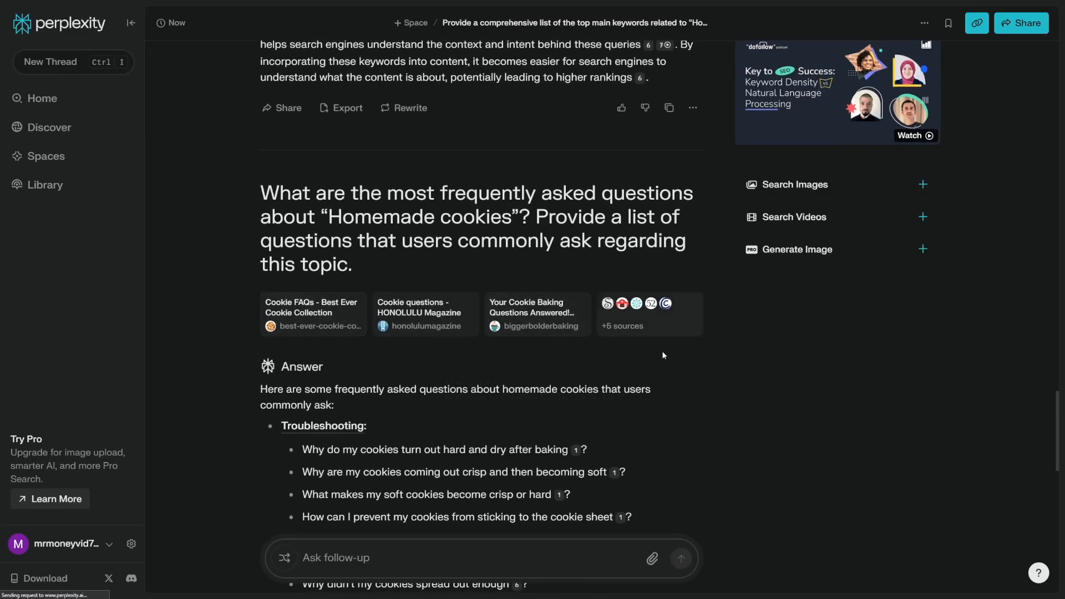
scroll(down, 3)
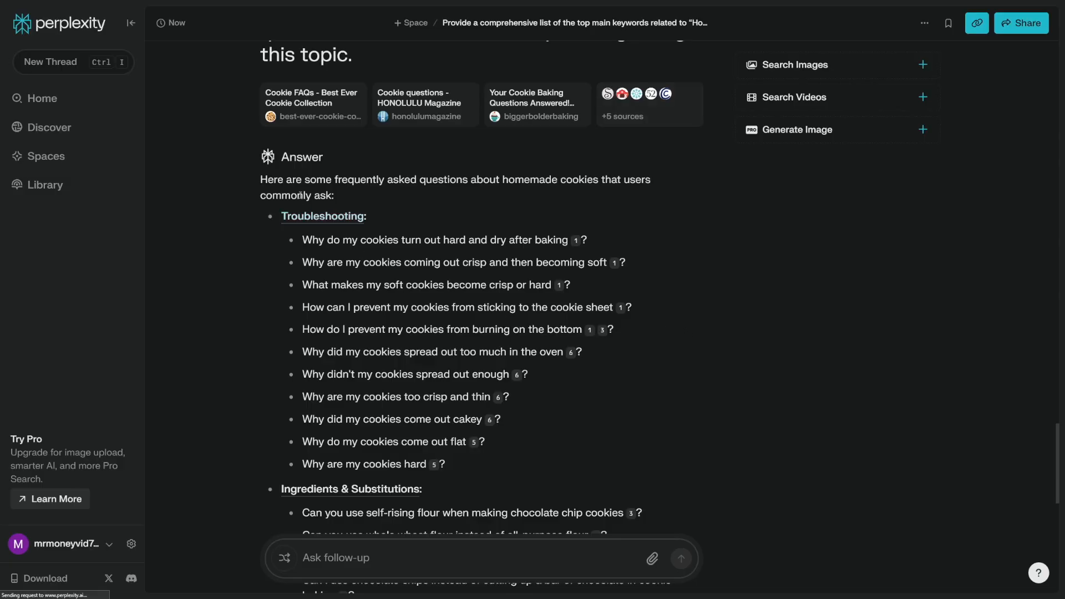
mouse_move(526, 253)
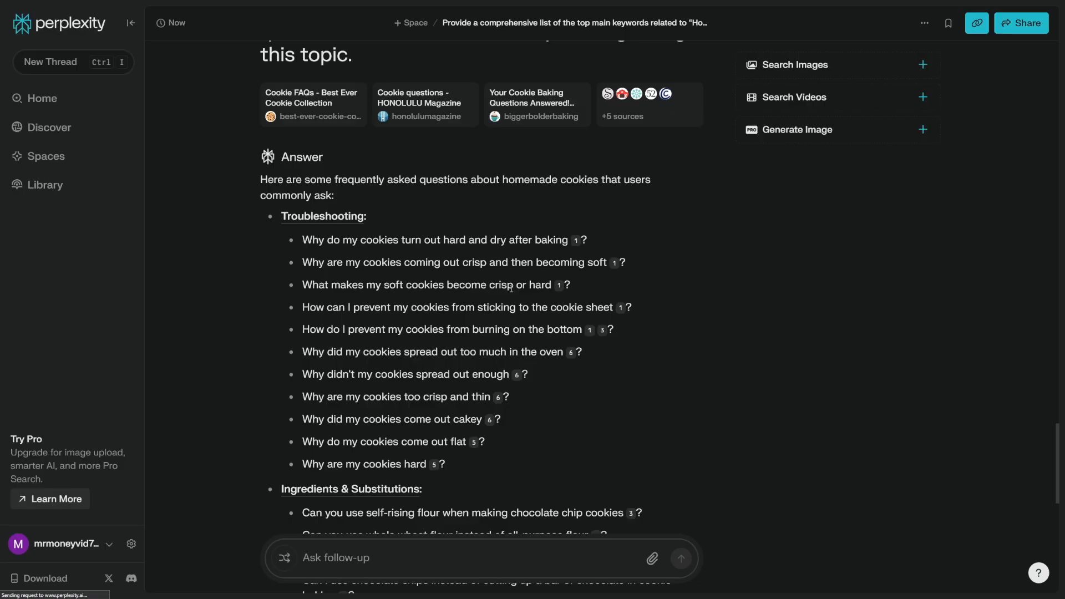
scroll(down, 3)
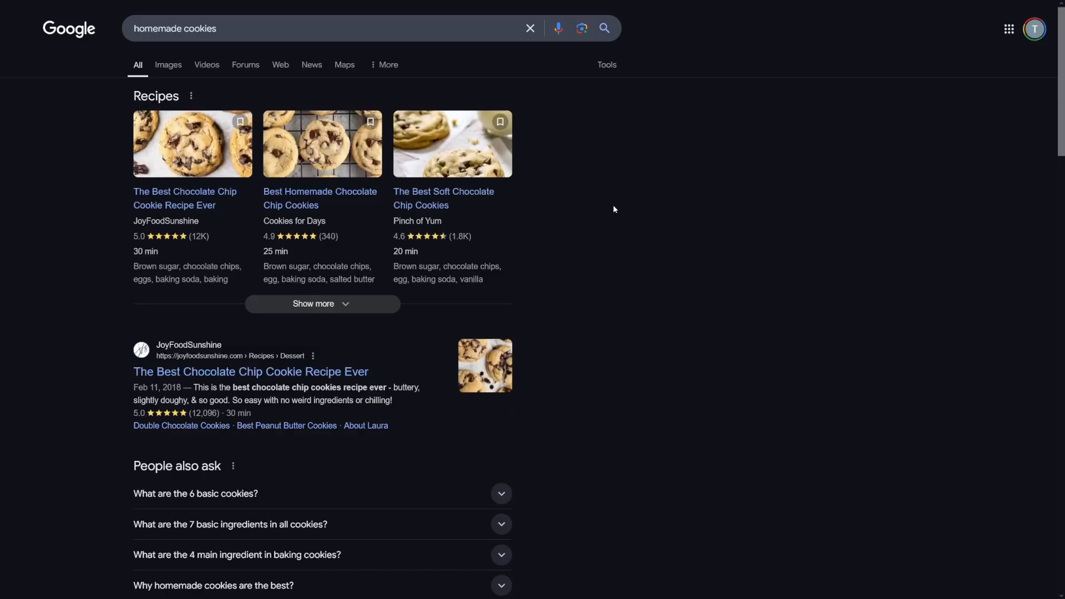
mouse_move(565, 217)
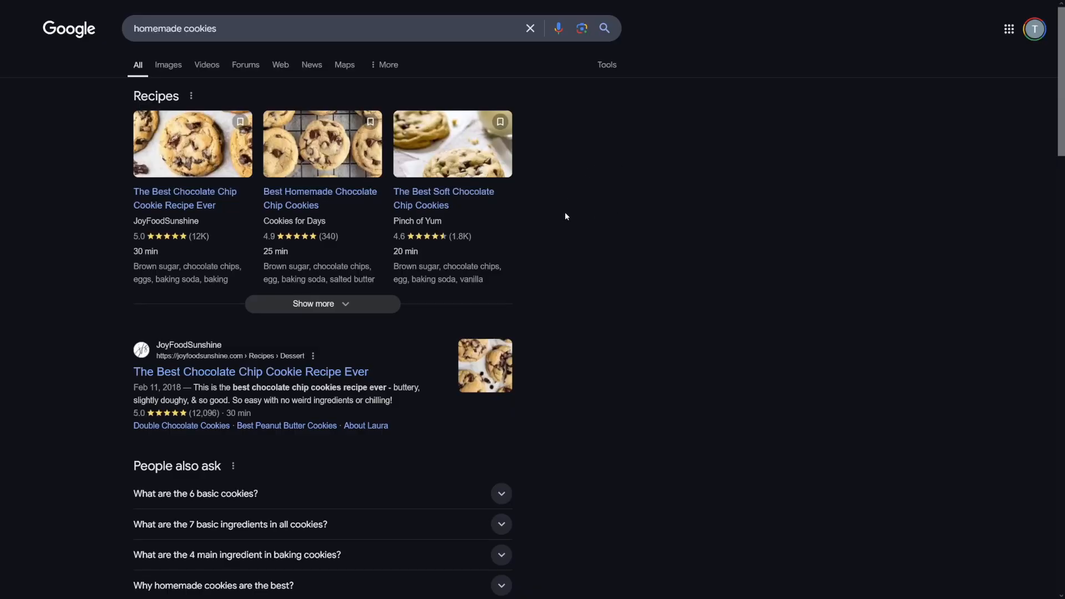
mouse_move(641, 193)
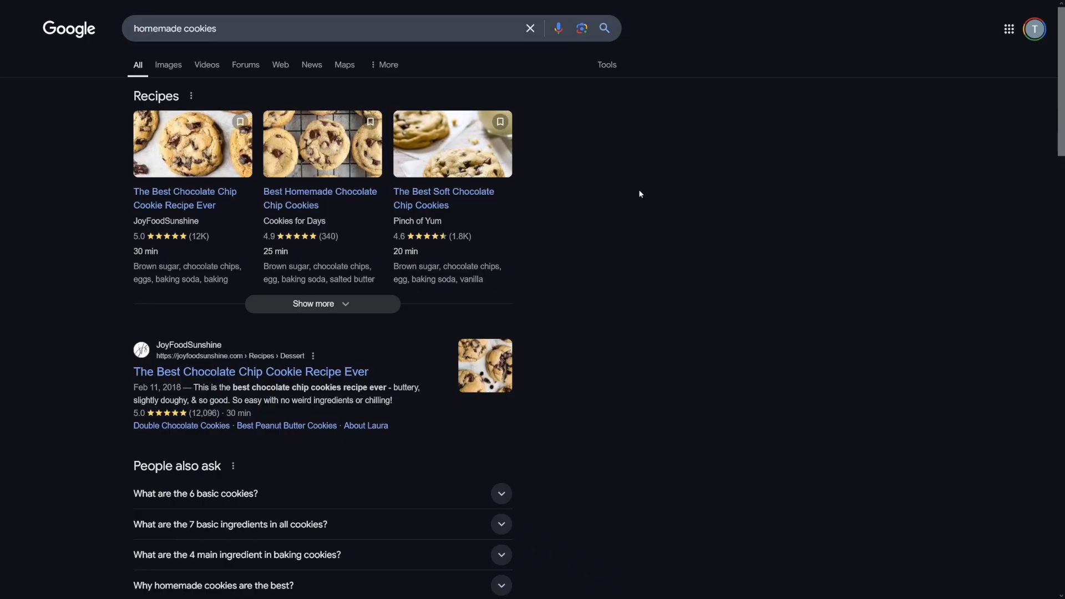
mouse_move(168, 65)
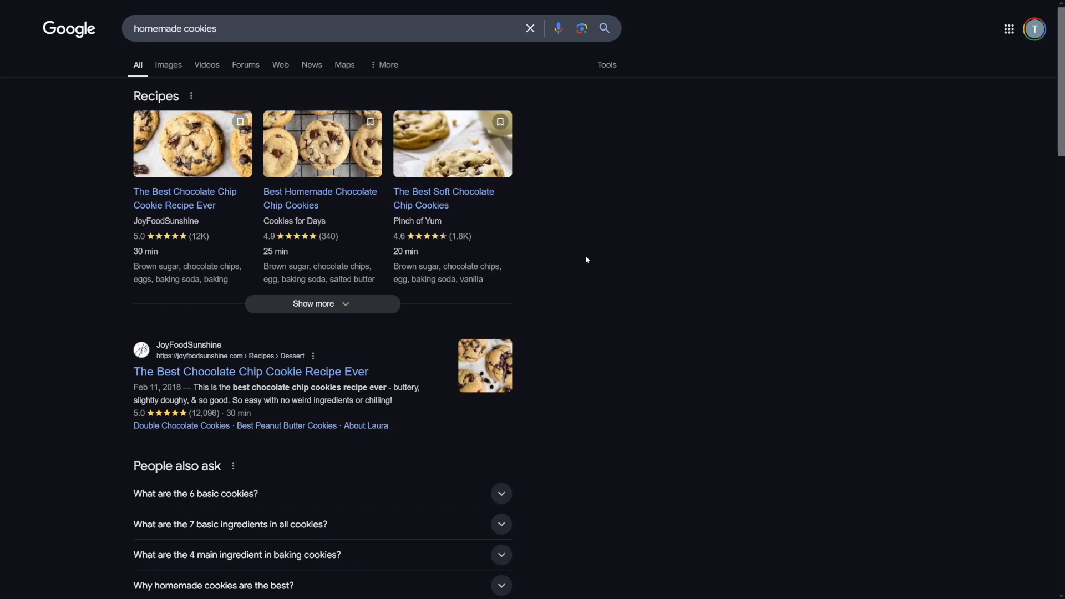
Expand People also ask entries like the original 5 cookies and brownies questions to load more.
scroll(down, 3)
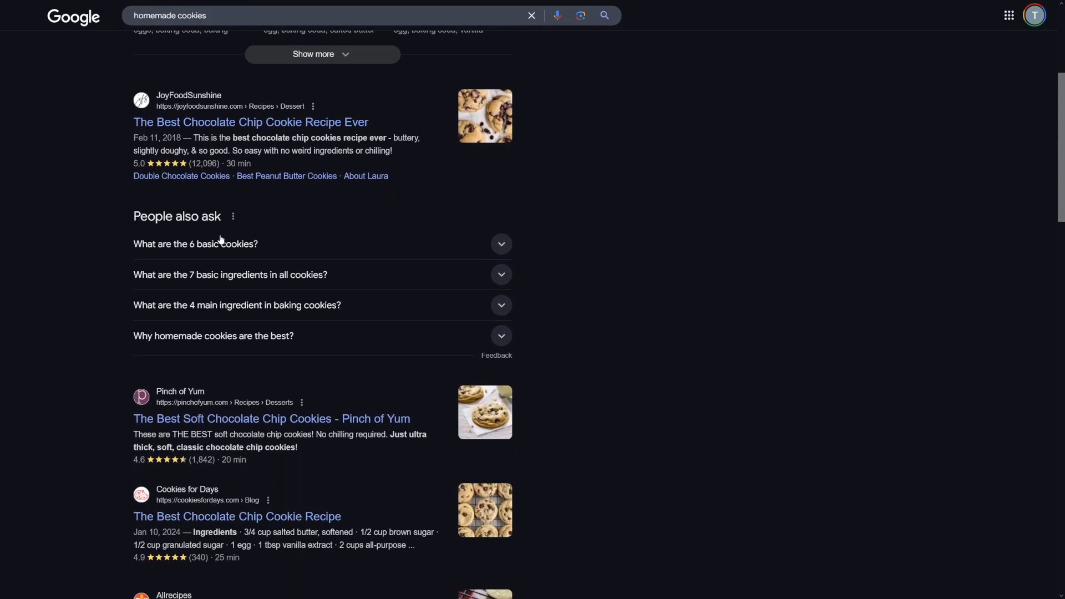
mouse_move(257, 222)
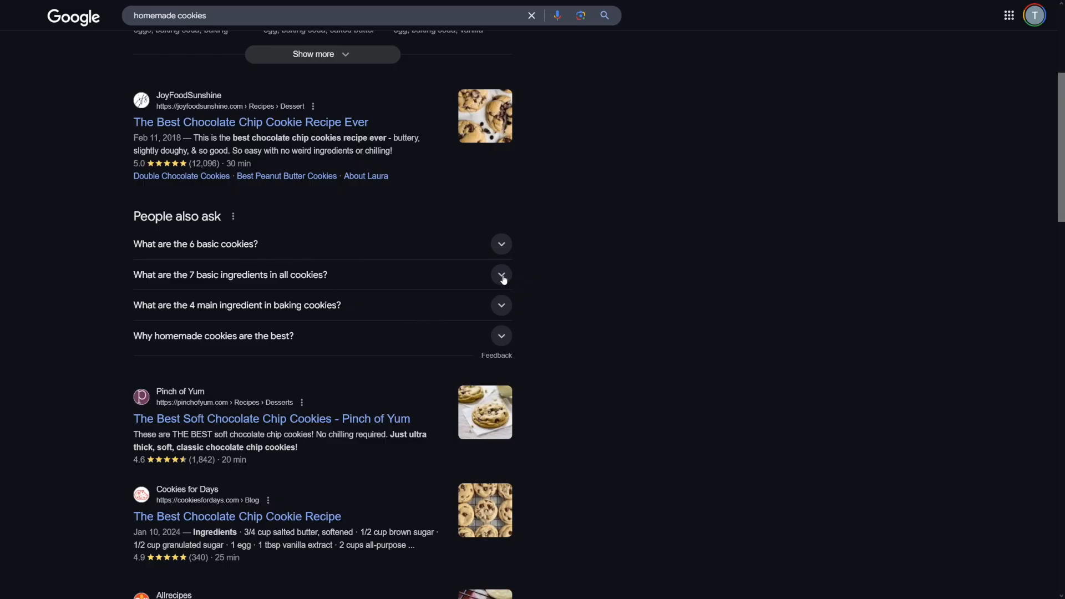
click(502, 244)
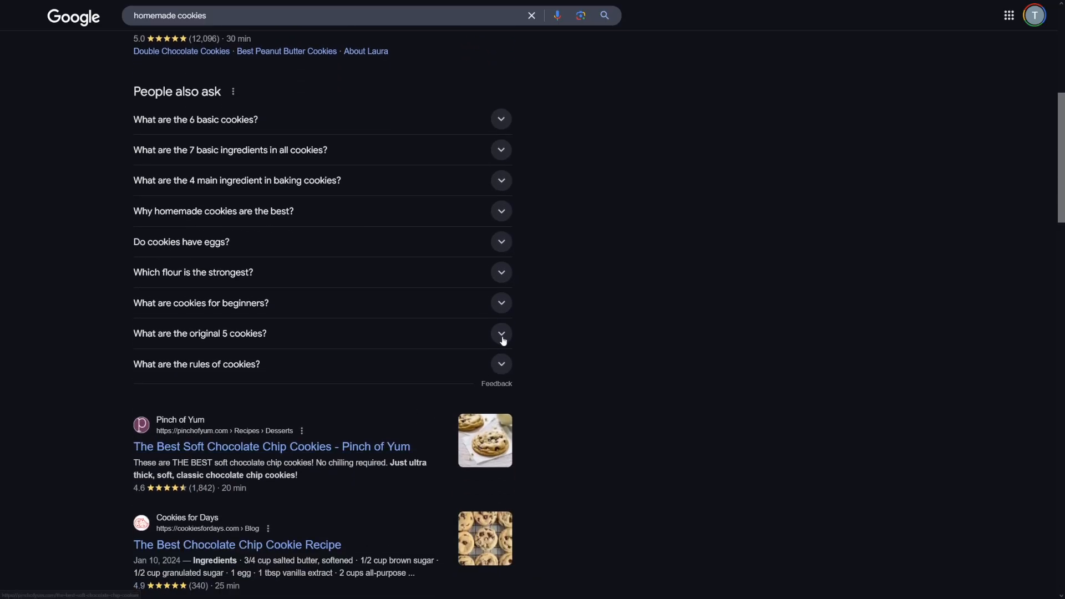
click(500, 334)
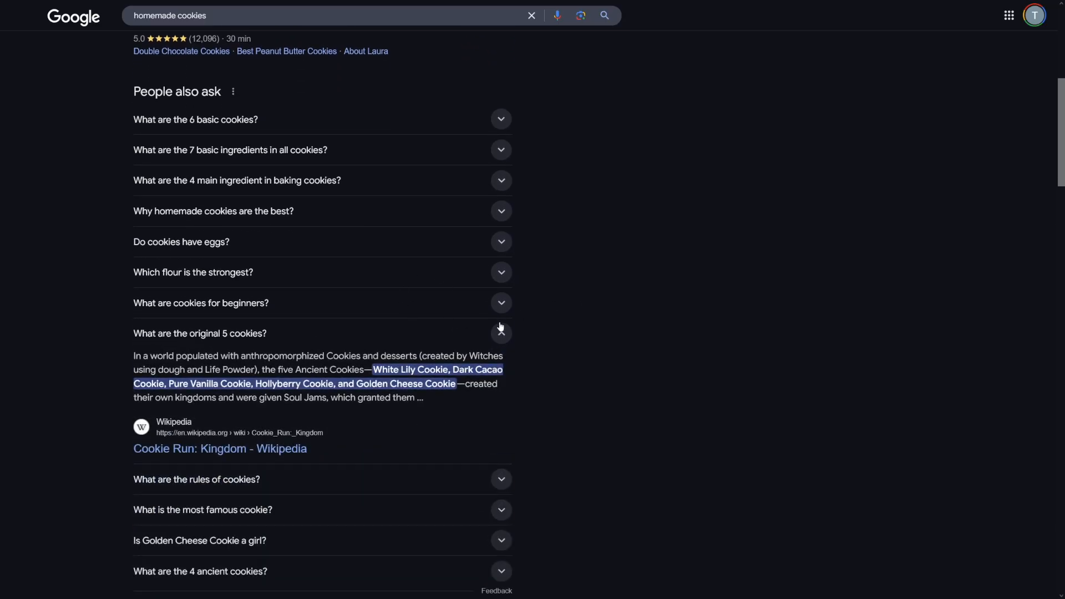
click(500, 332)
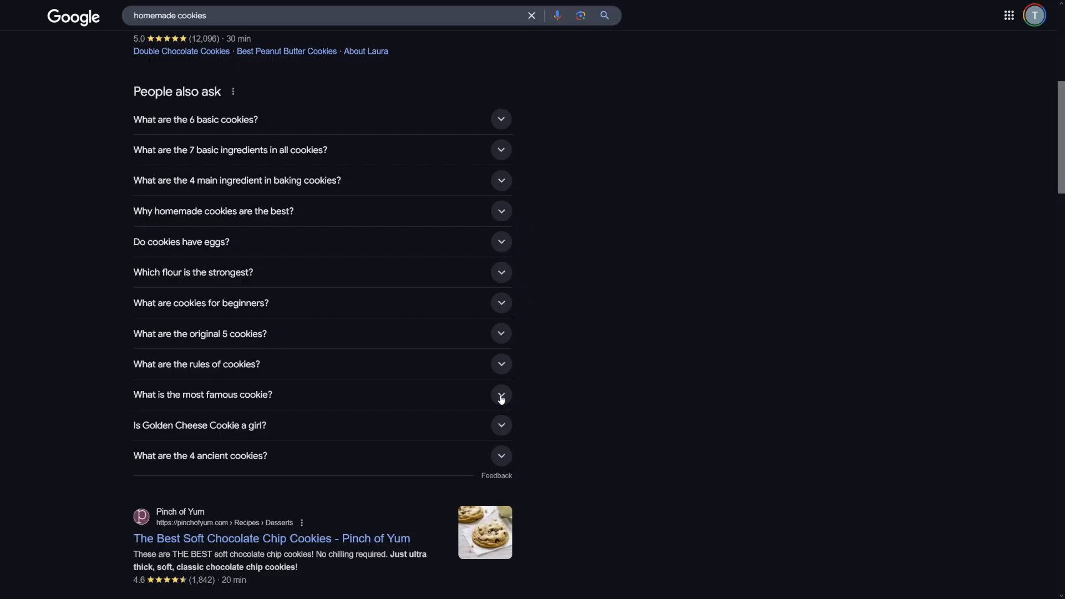
click(501, 394)
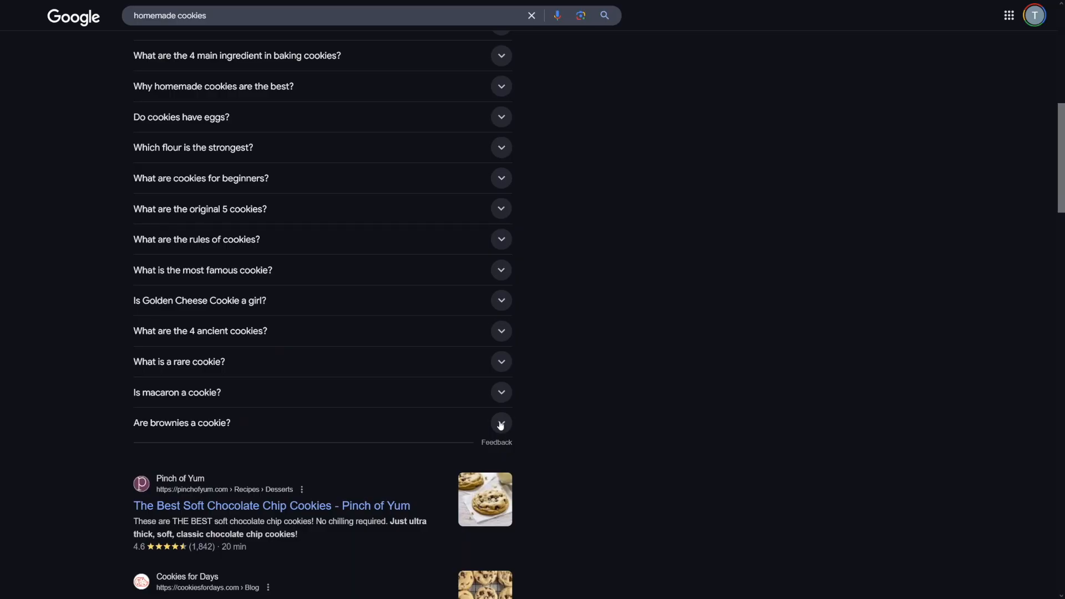
click(500, 424)
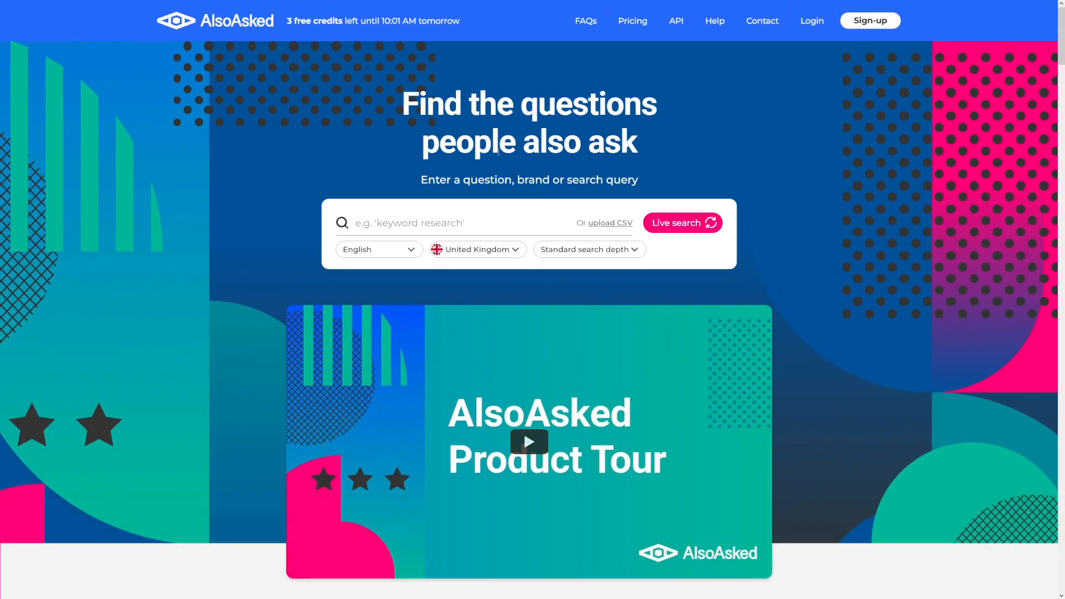
Search 'homemade cookies' with United States as target country and run the live search.
text(homemade)
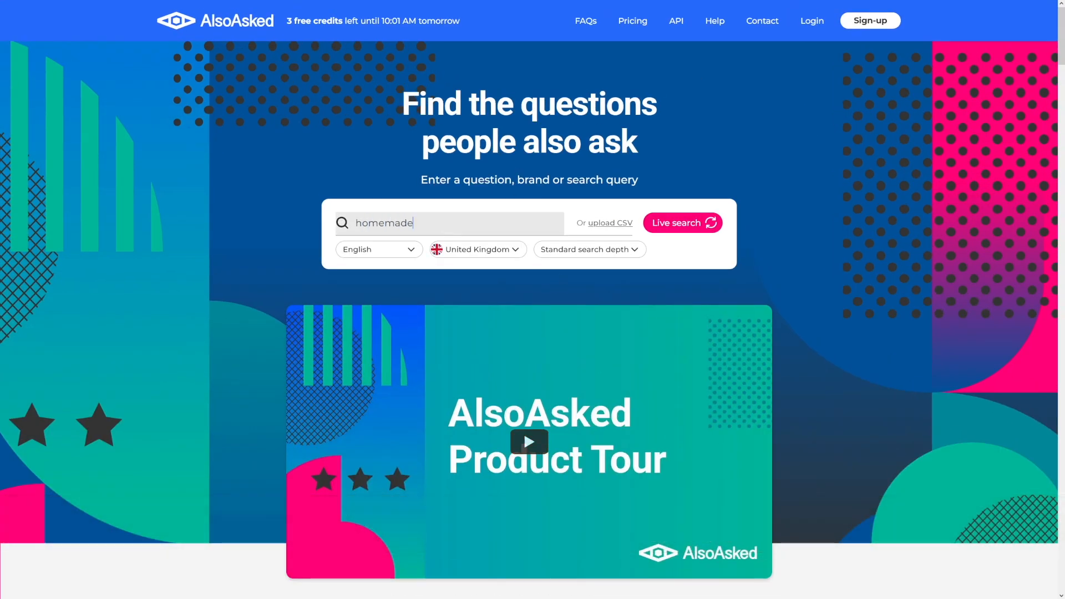
text(cookies)
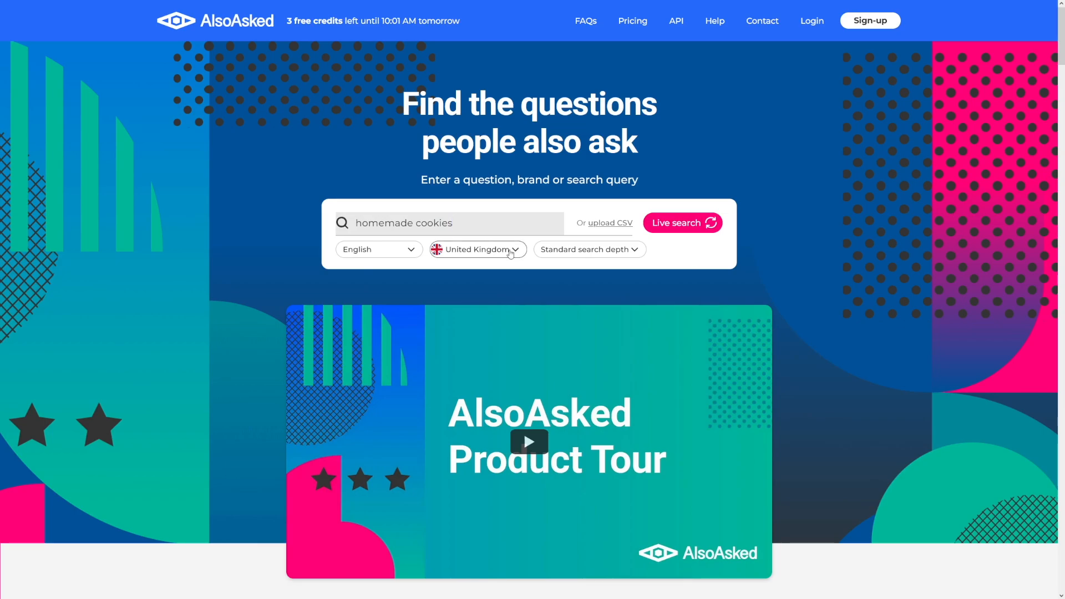
click(477, 249)
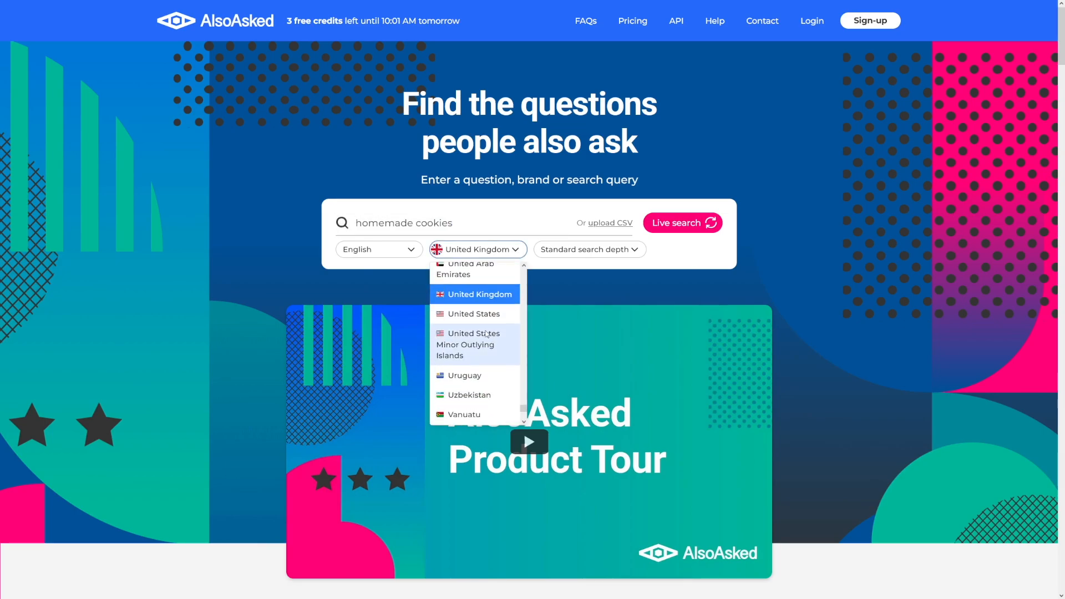
click(472, 312)
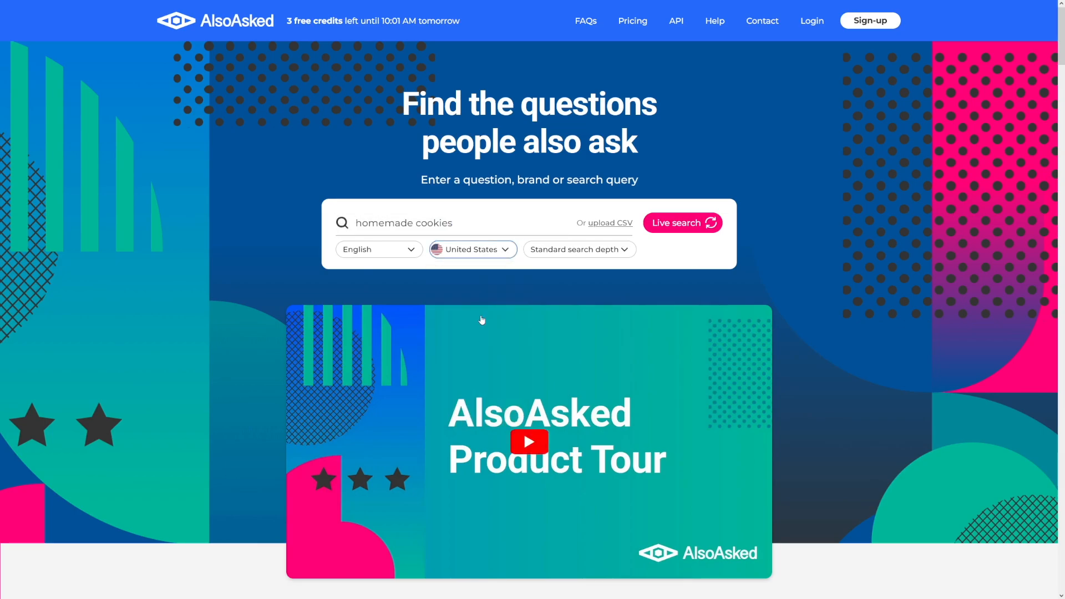
click(682, 222)
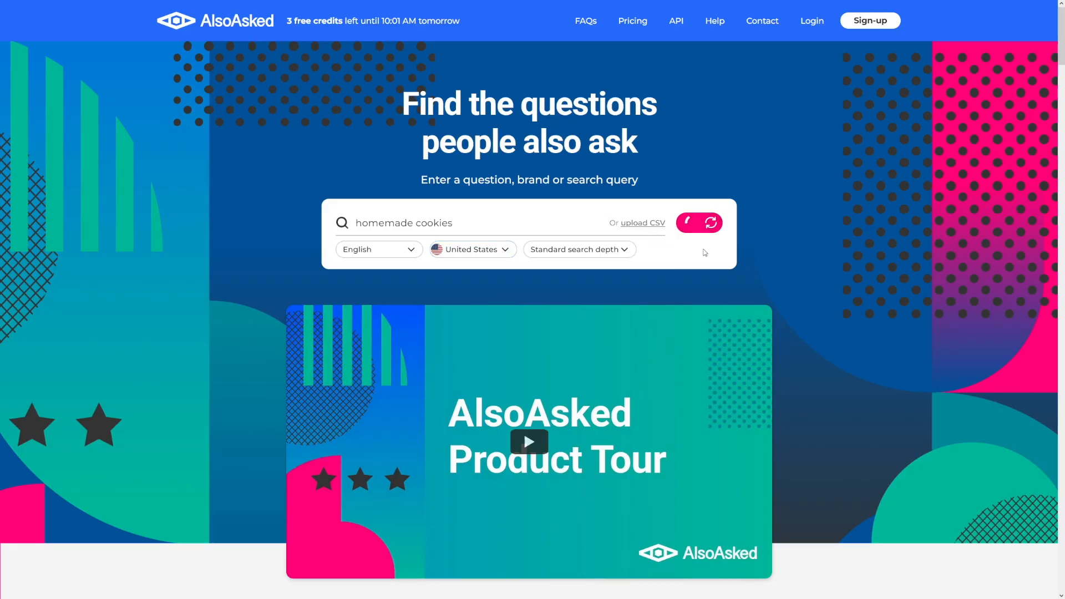
click(686, 222)
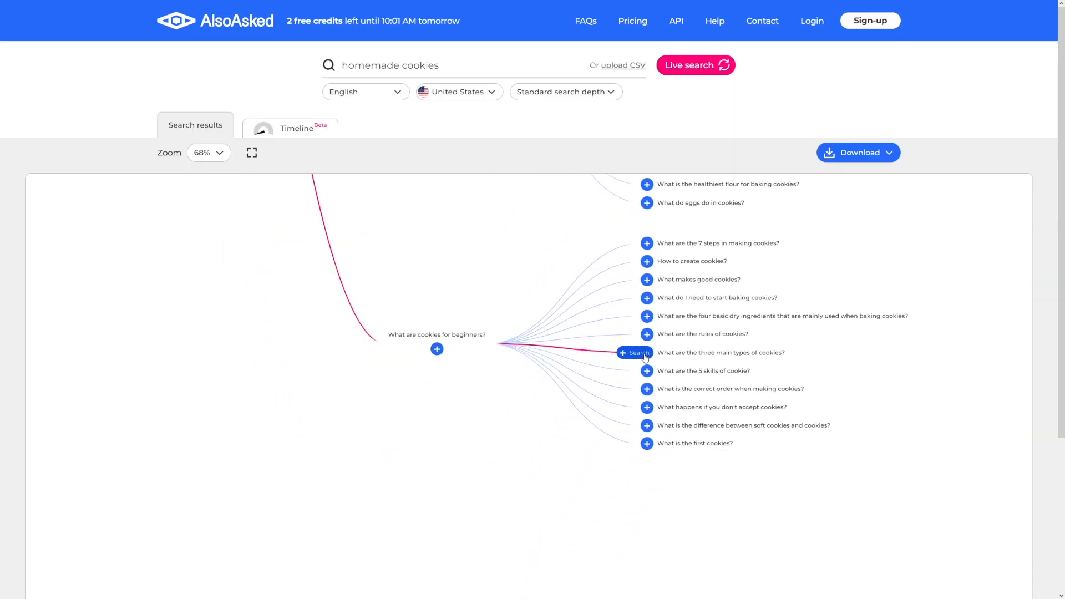
Show the question map download formats: png, csv, sheets and xlsx.
click(887, 151)
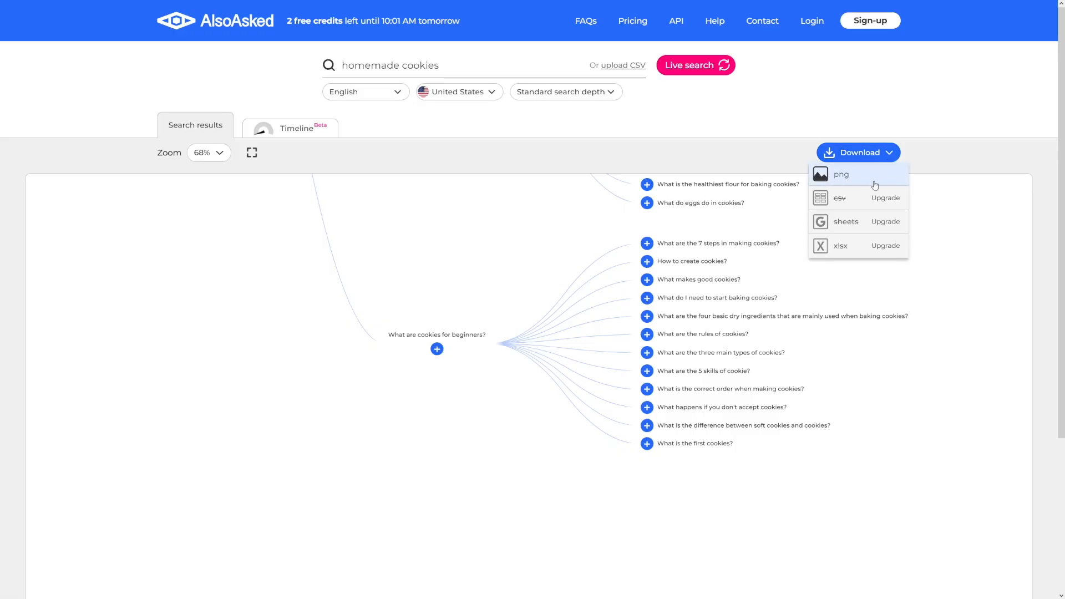
mouse_move(874, 222)
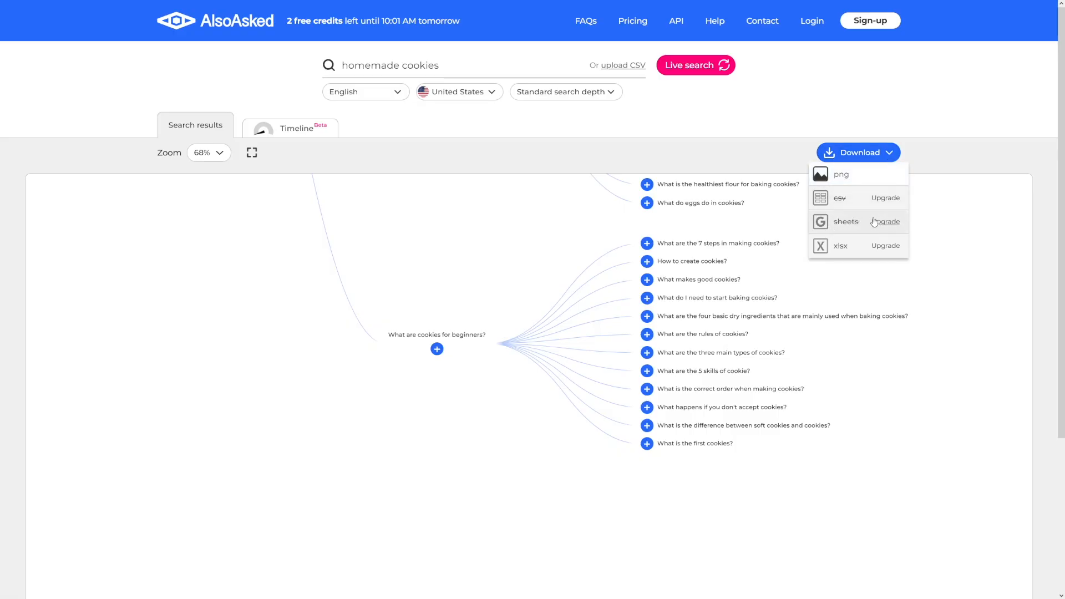
mouse_move(508, 230)
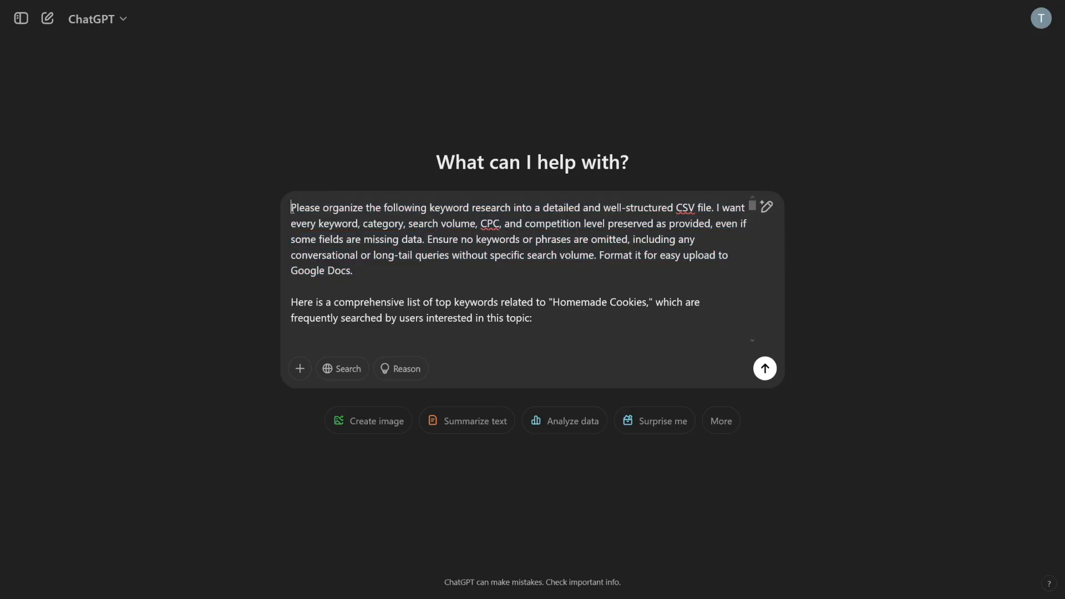
Highlight the CSV-organising prompt's formatting instruction and review the keyword list in ChatGPT.
drag(291, 208, 481, 207)
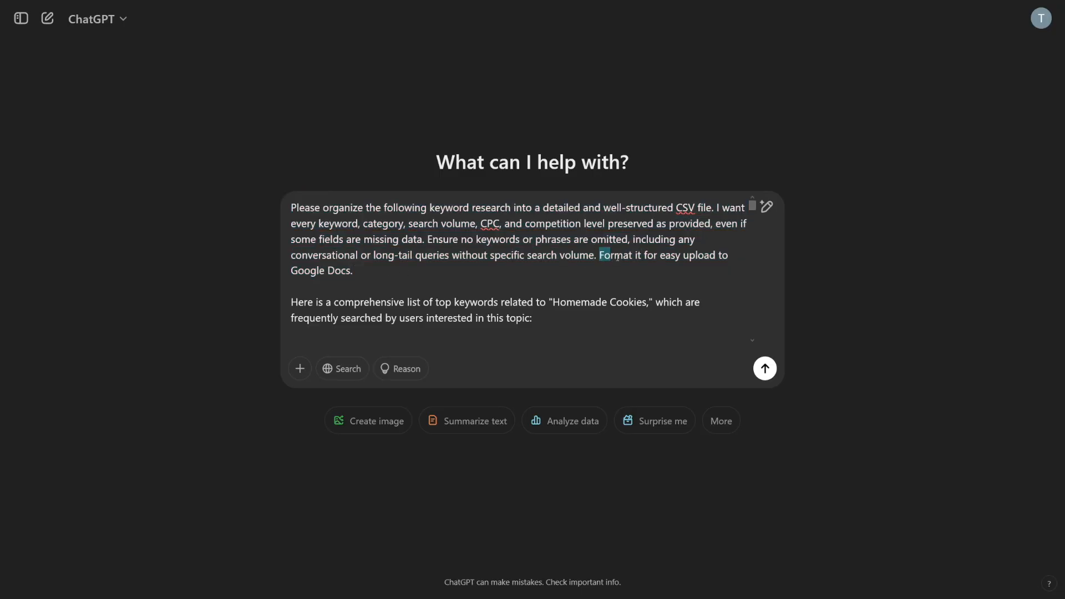
drag(598, 255, 679, 255)
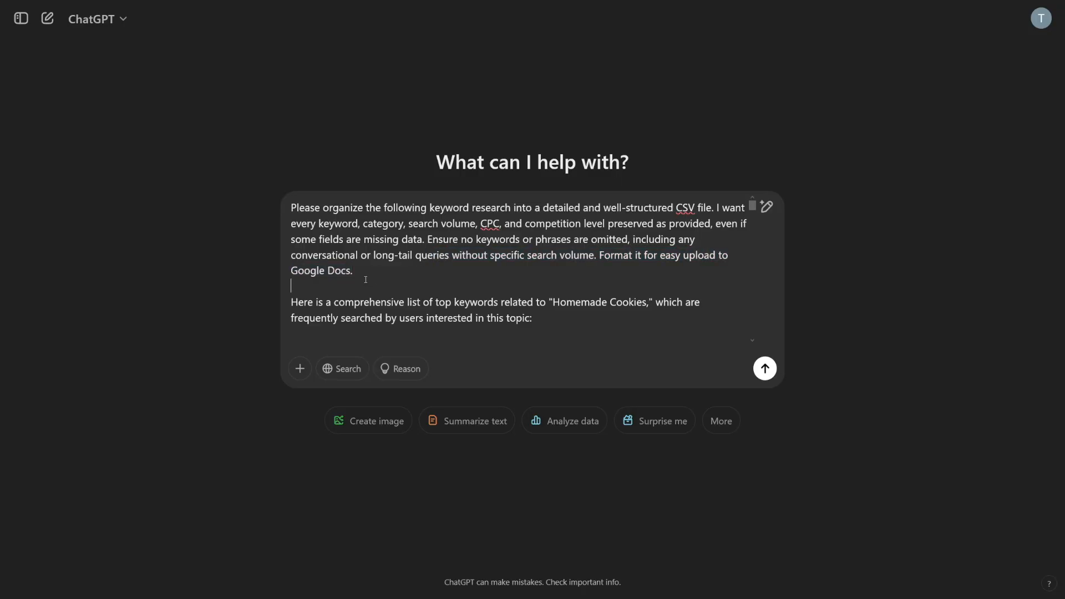
mouse_move(616, 313)
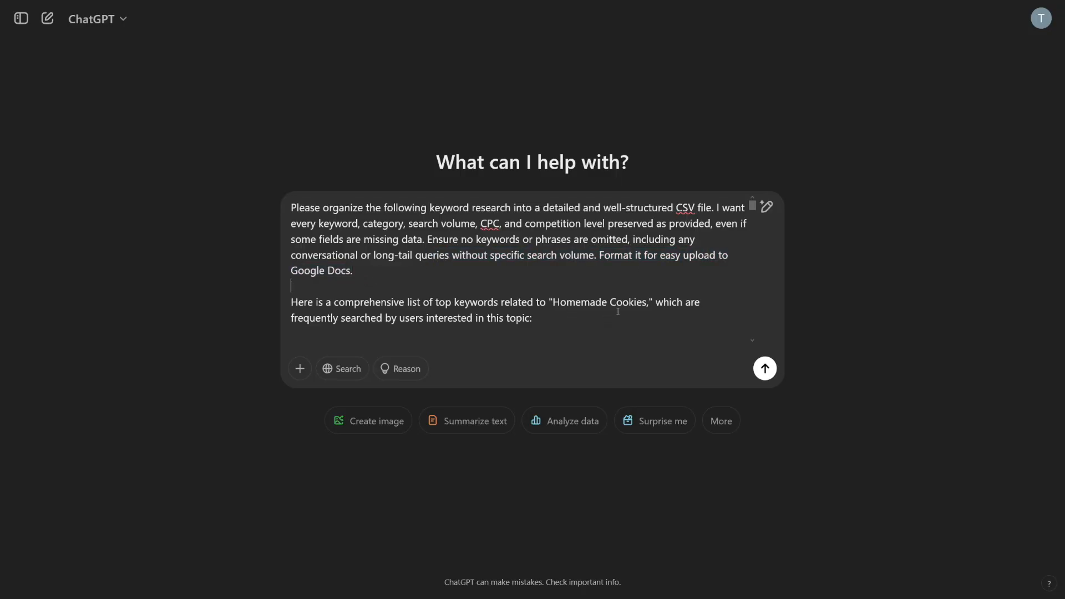
click(766, 368)
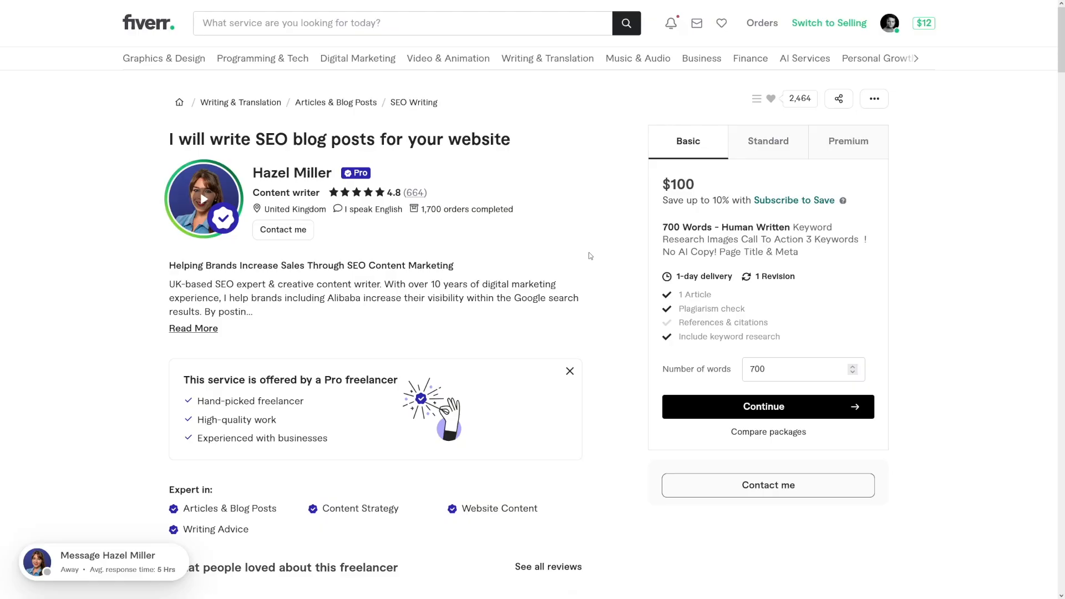
mouse_move(679, 218)
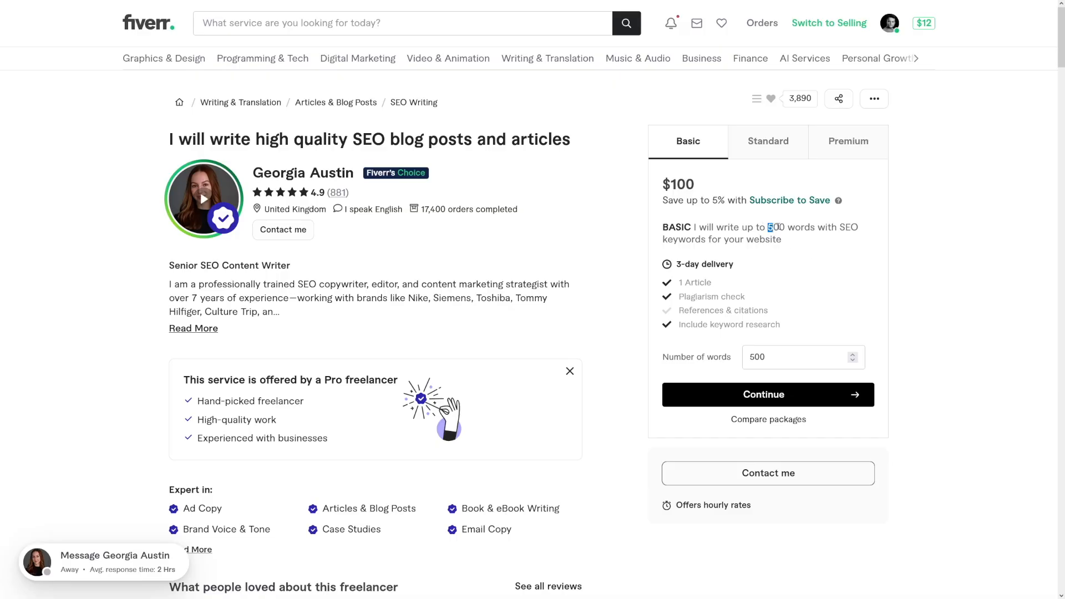
Highlight the word count included in the gig's $100 Basic package.
drag(765, 226, 782, 239)
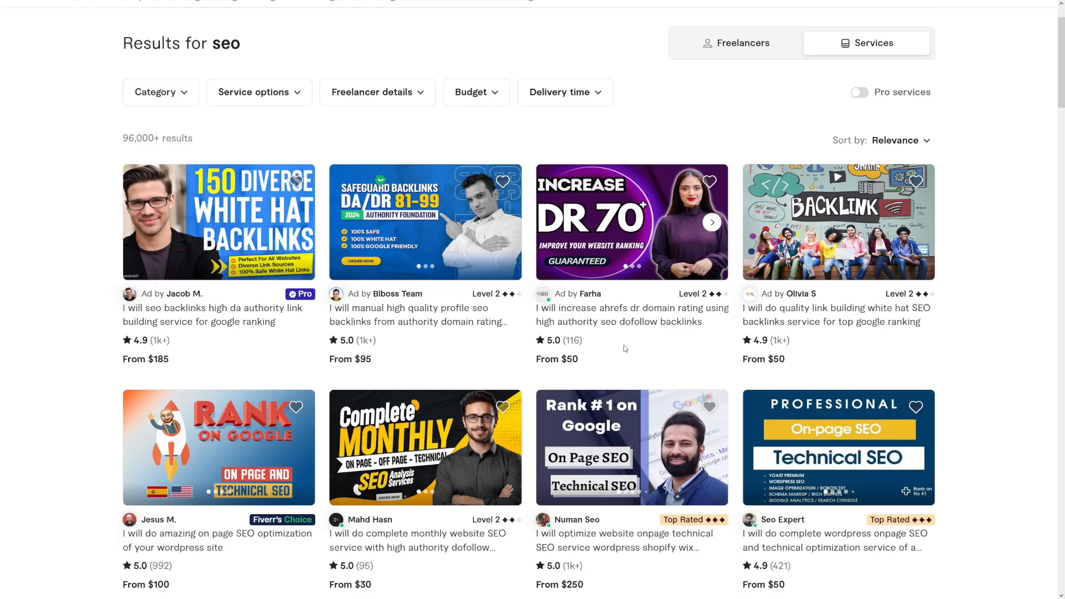
mouse_move(987, 273)
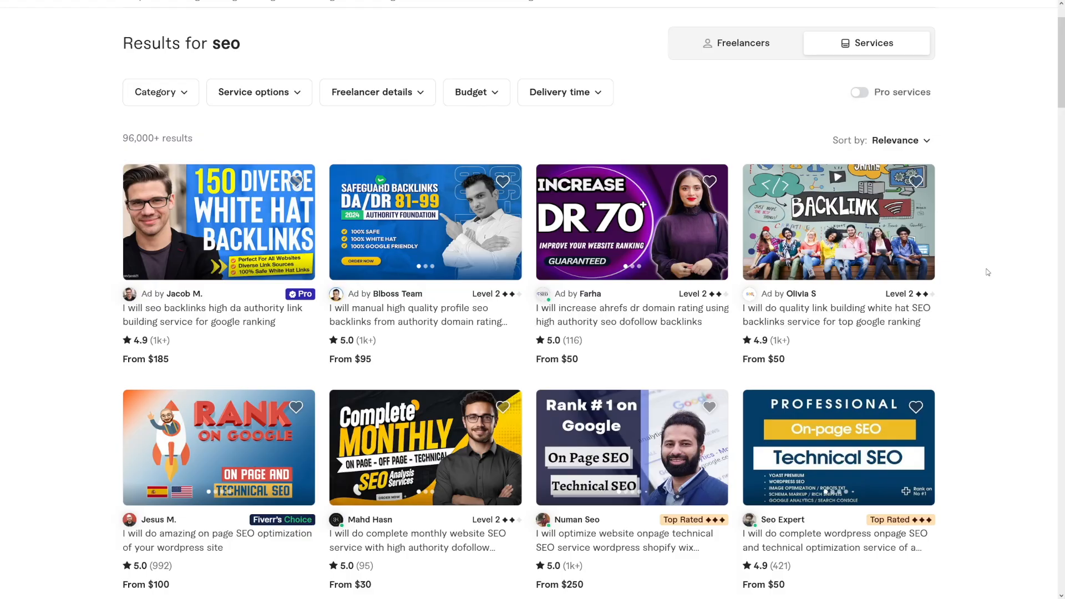
Scroll the 'Results for seo' page down to the agency listings like Zera Creative and Rooloo.
scroll(down, 3)
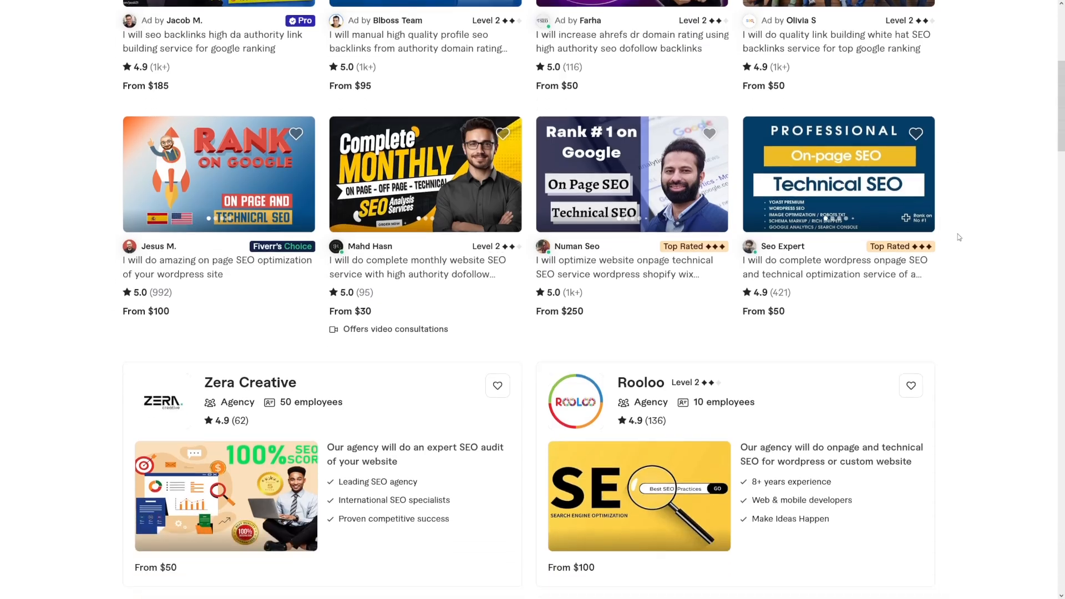
scroll(down, 3)
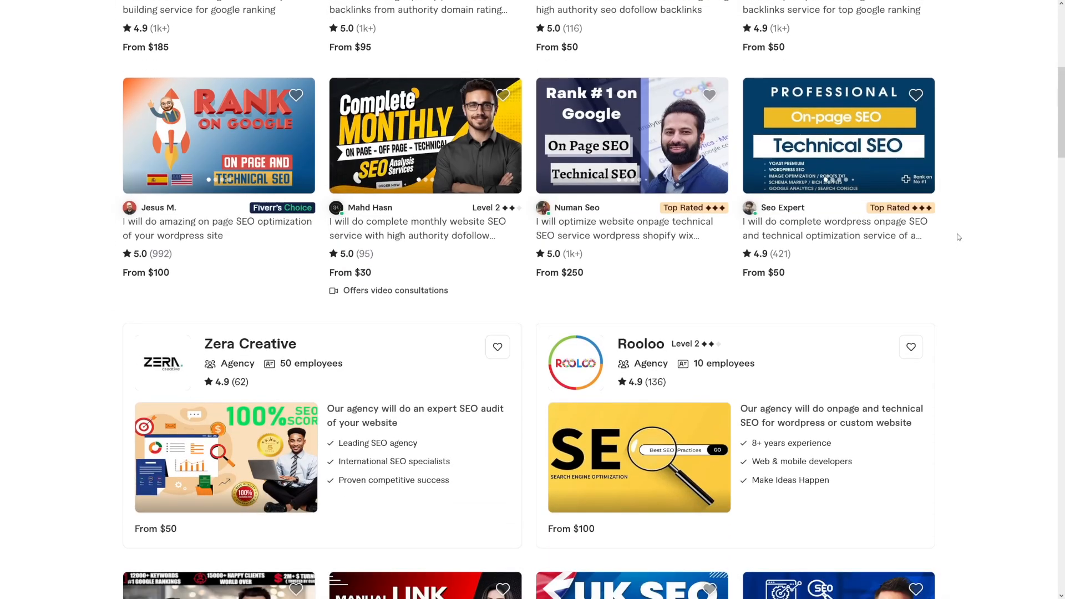